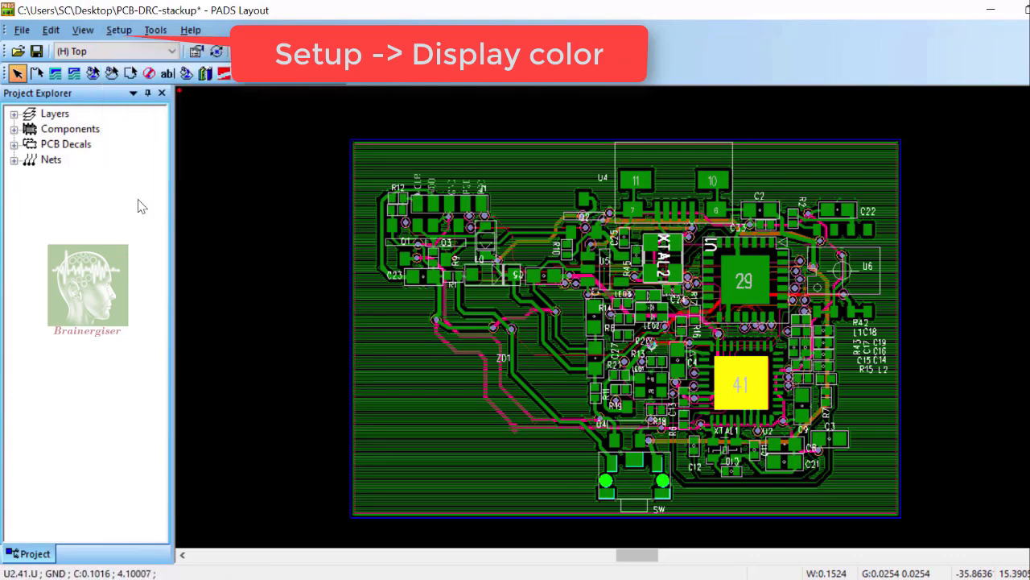
# Accept the display colour settings, then bring up the Default clearance rules via Setup > Design Rules
pyautogui.click(119, 29)
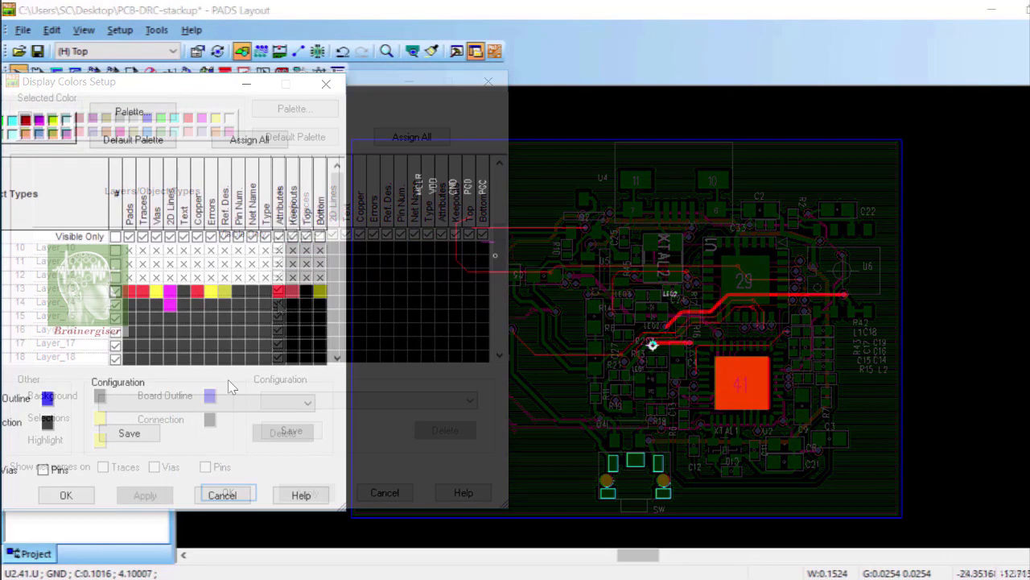
pyautogui.click(163, 496)
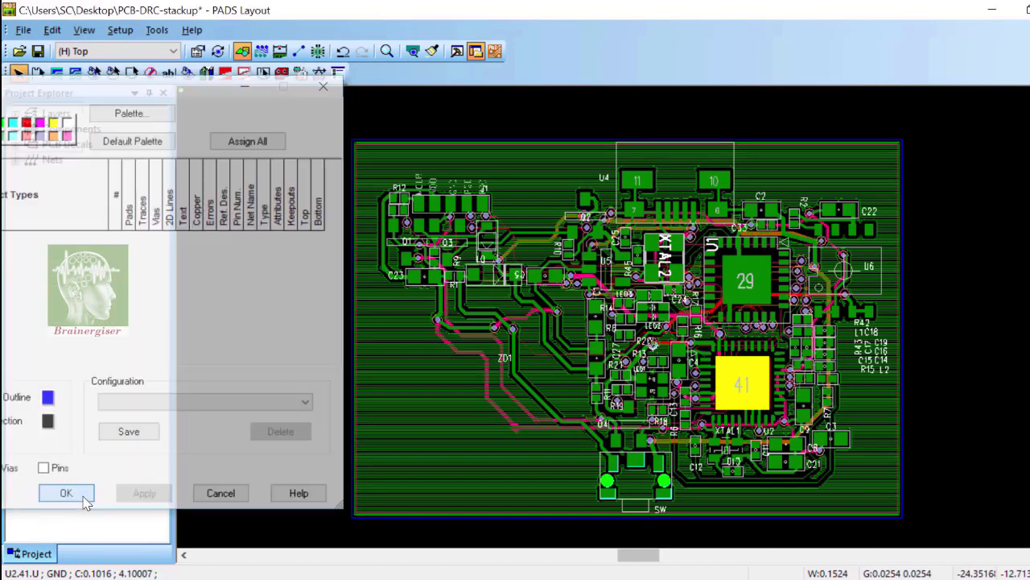
pyautogui.click(66, 493)
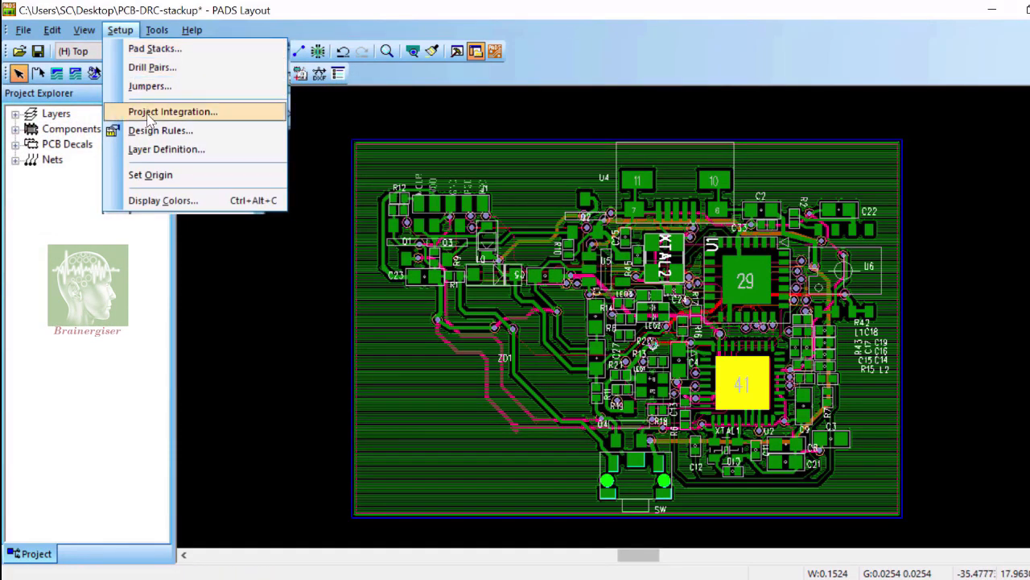
pyautogui.click(161, 130)
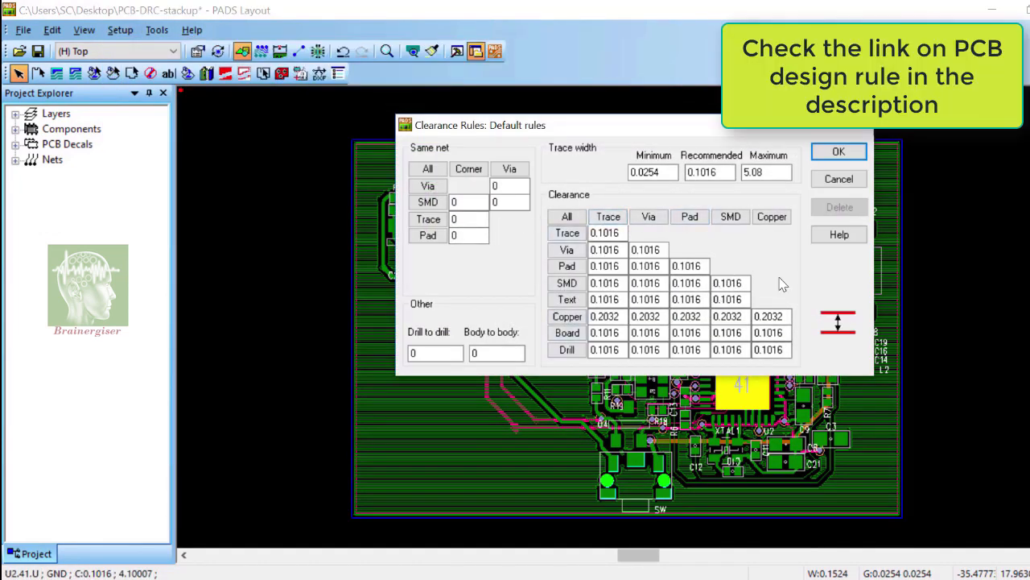
pyautogui.moveTo(815, 264)
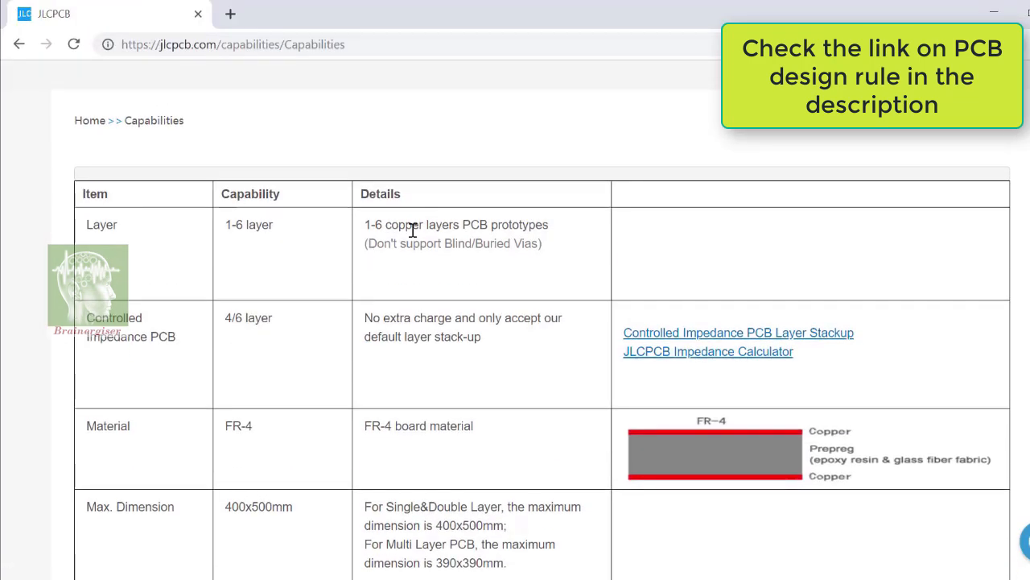
# Scroll the JLCPCB Capabilities page through copper weights, 3.5 mil trace/spacing and via sizes
pyautogui.scroll(-3)
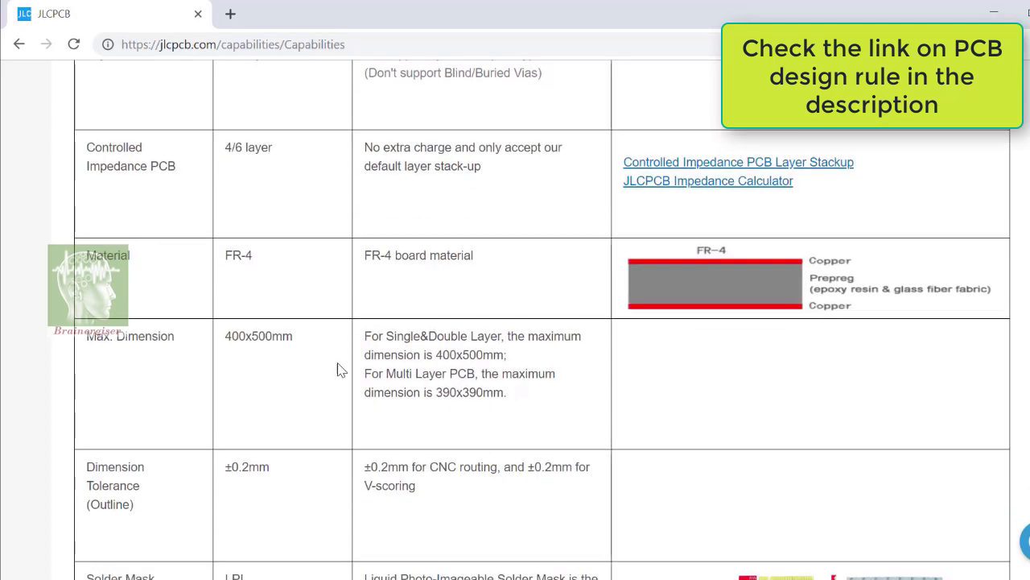
pyautogui.scroll(-3)
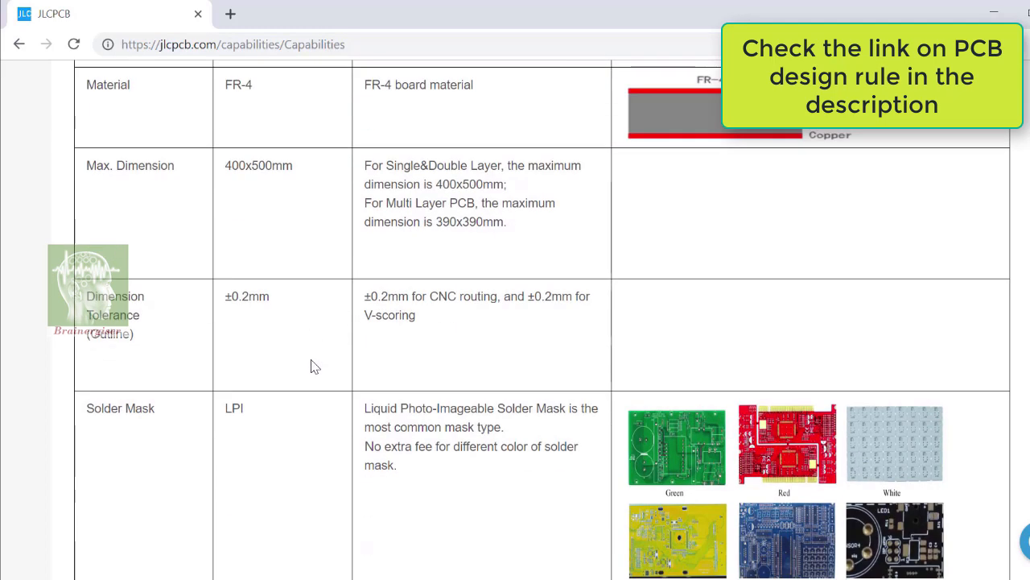
pyautogui.scroll(-3)
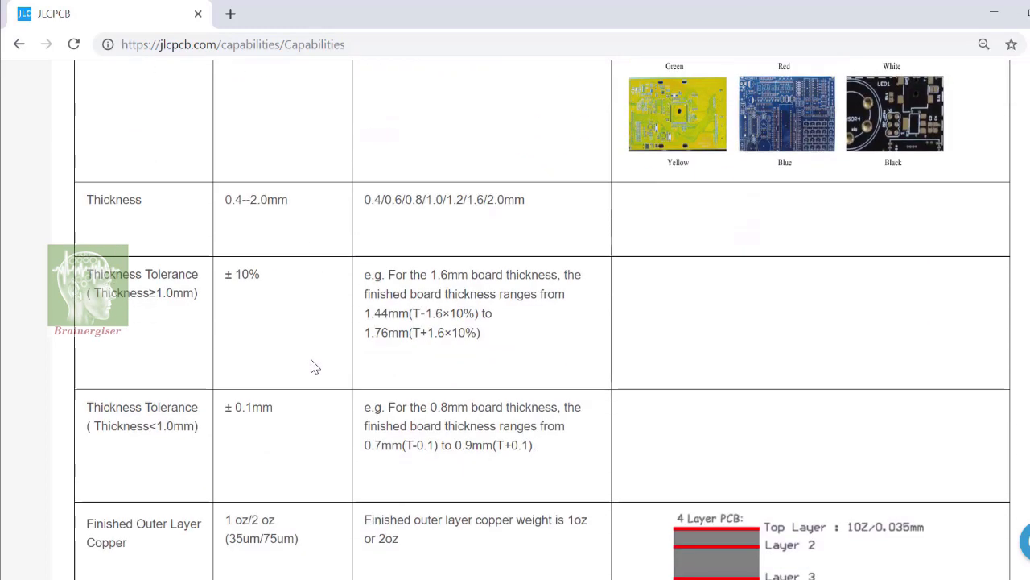
pyautogui.scroll(-3)
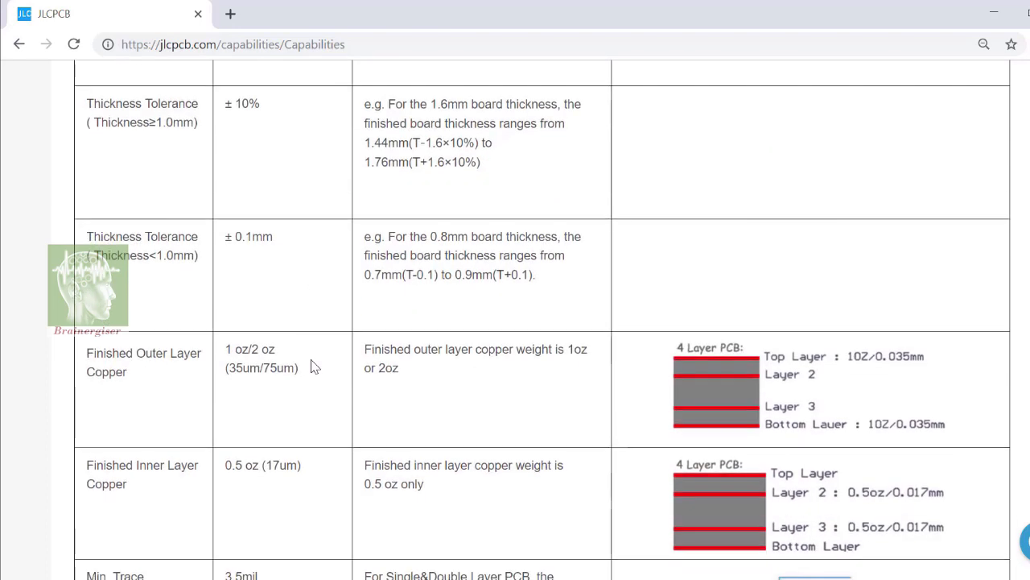
pyautogui.scroll(-3)
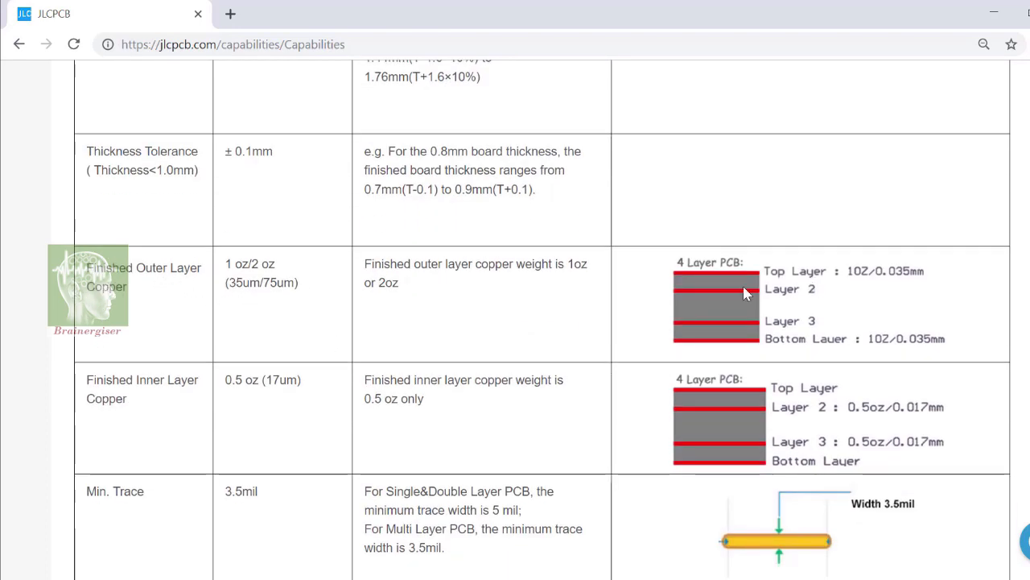
pyautogui.moveTo(866, 277)
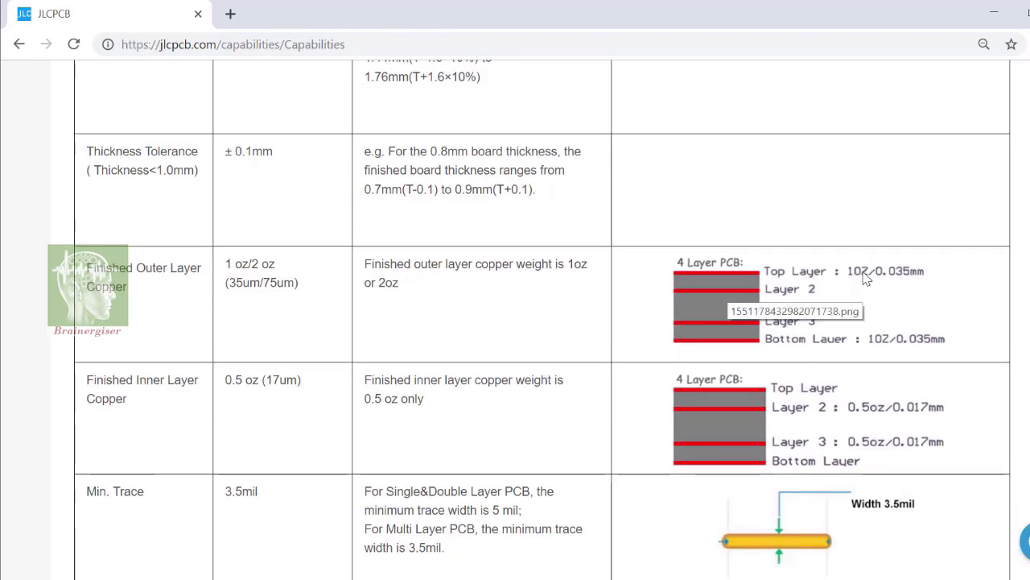
pyautogui.moveTo(634, 252)
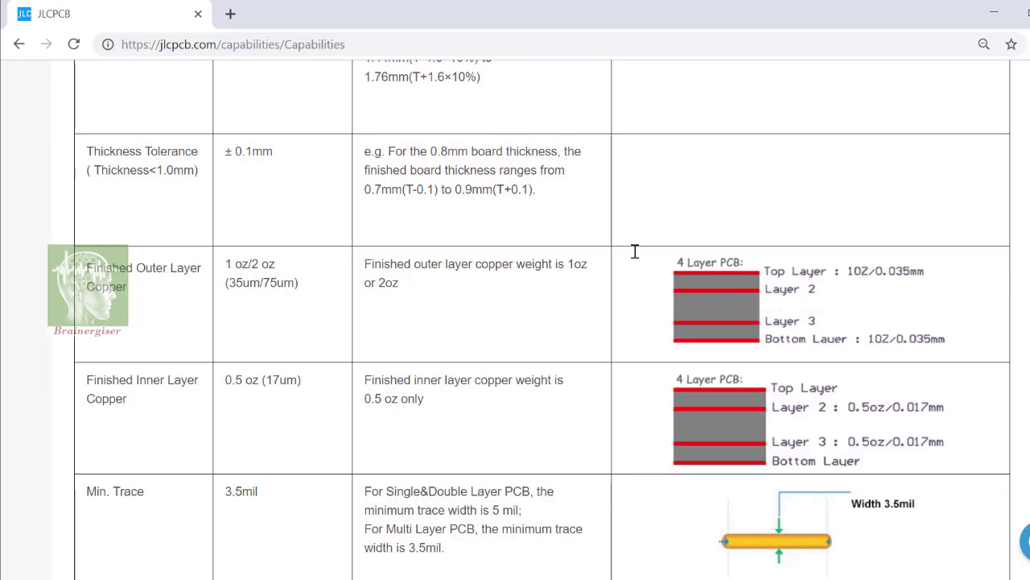
pyautogui.moveTo(387, 286)
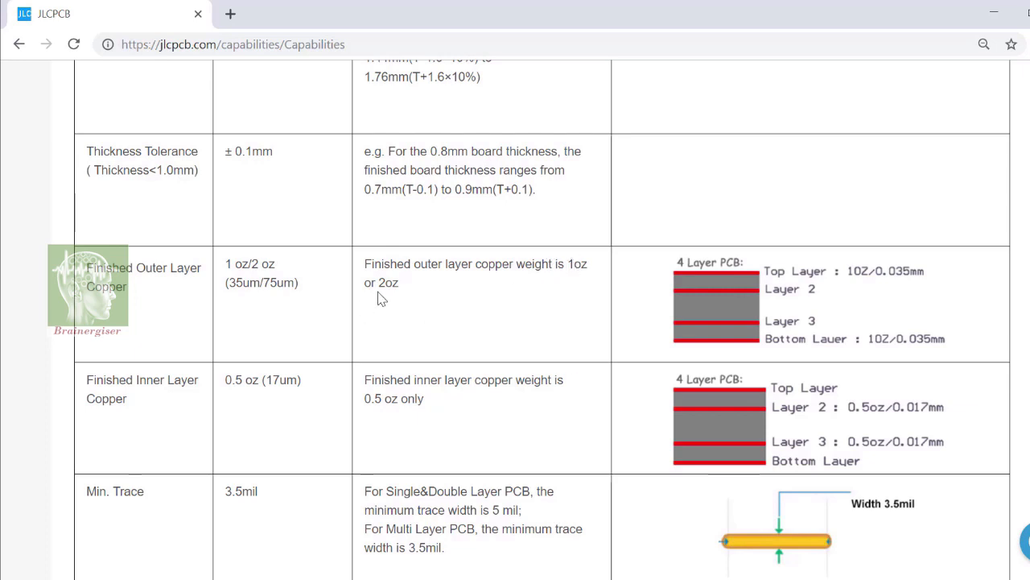
pyautogui.moveTo(378, 380)
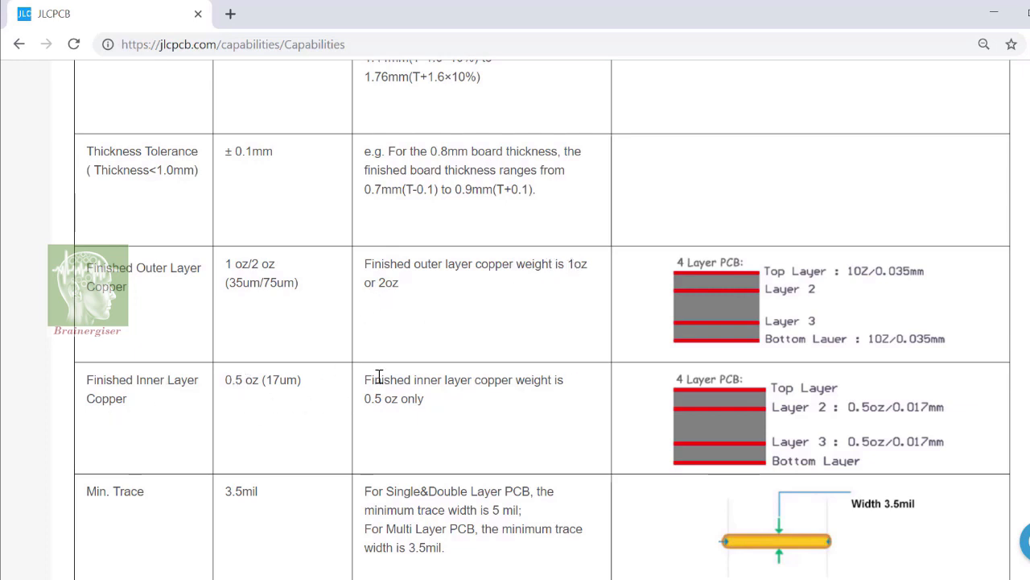
pyautogui.moveTo(570, 448)
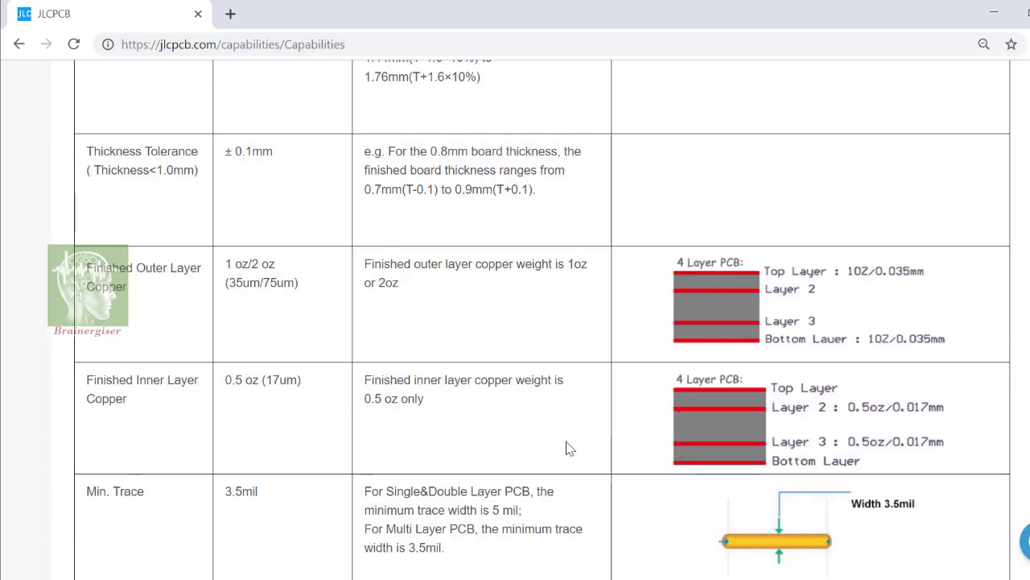
pyautogui.scroll(-3)
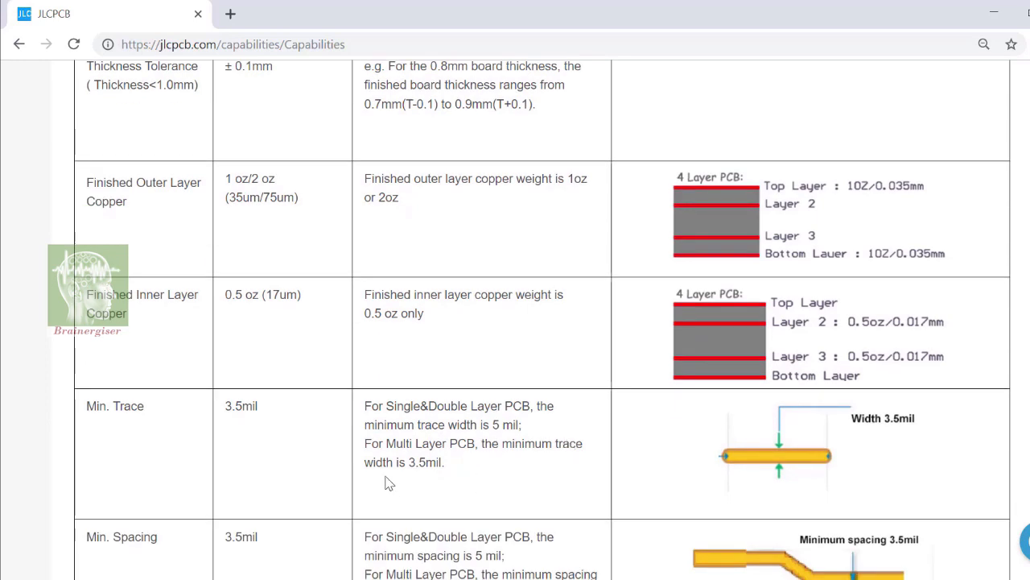
pyautogui.scroll(-3)
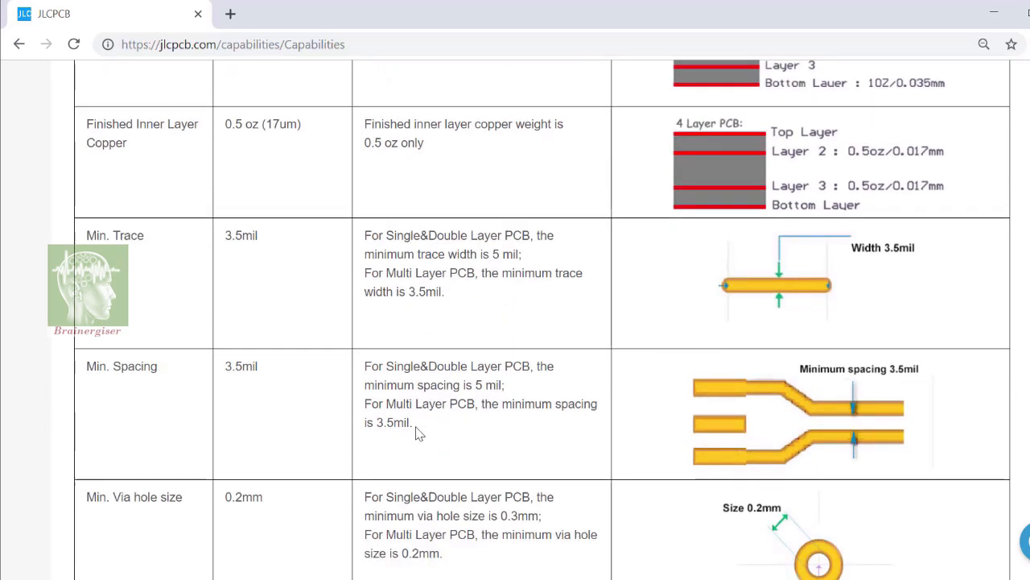
pyautogui.scroll(-3)
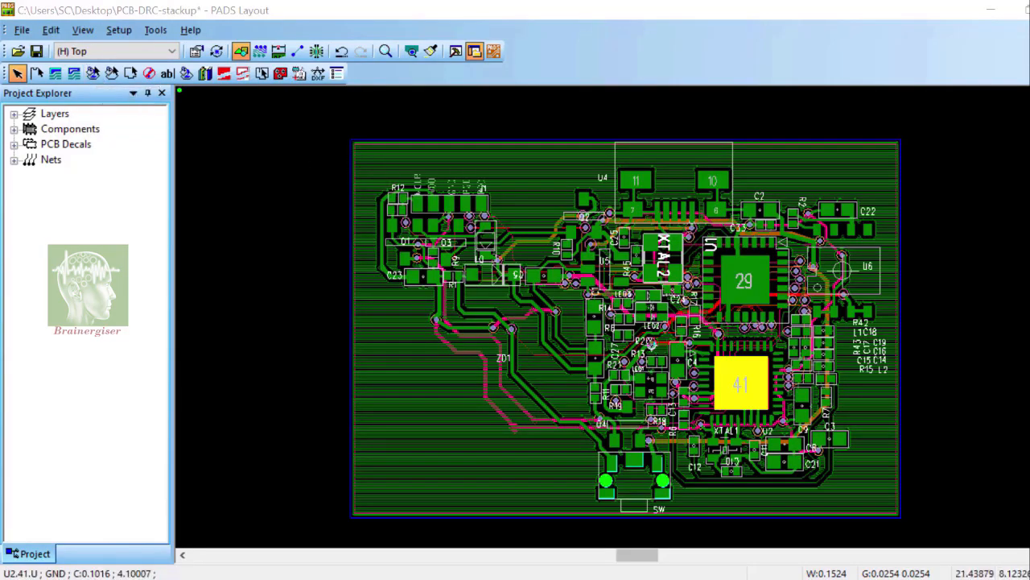
# Run Verify Design's clearance check, dismiss the four-error summary and inspect the drill spacing and pad-to-via errors
pyautogui.click(154, 29)
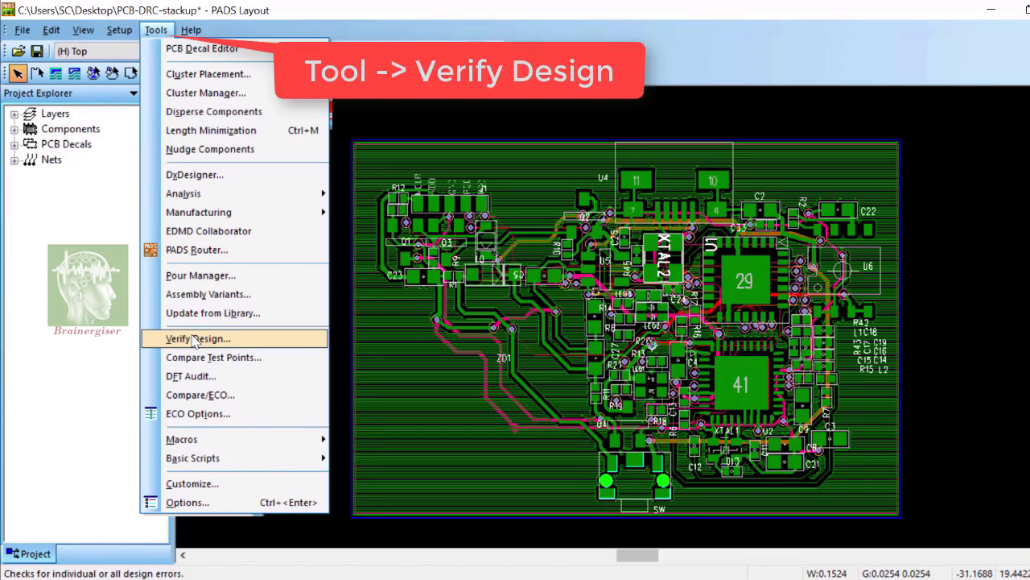
pyautogui.click(196, 338)
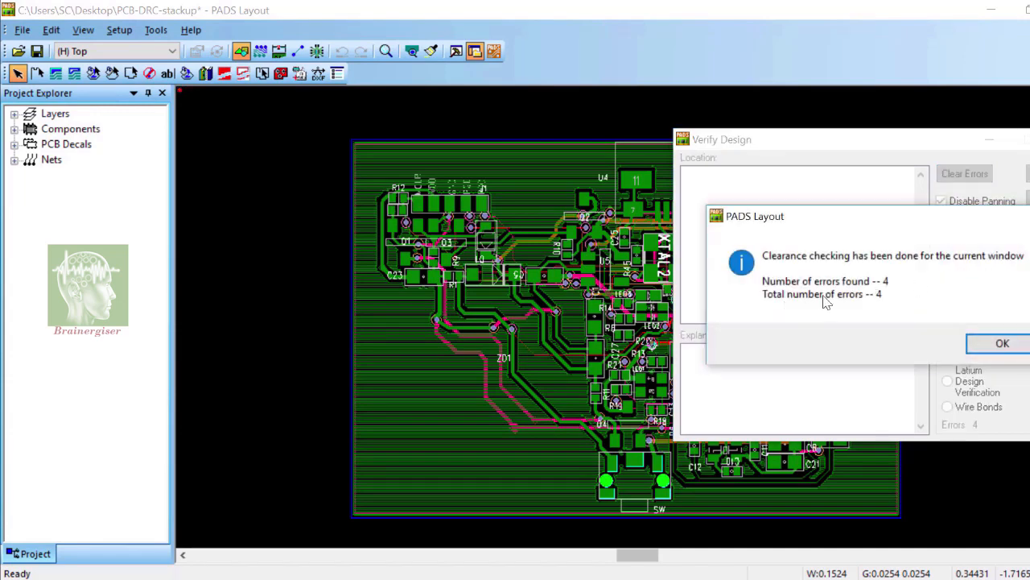
pyautogui.click(1002, 343)
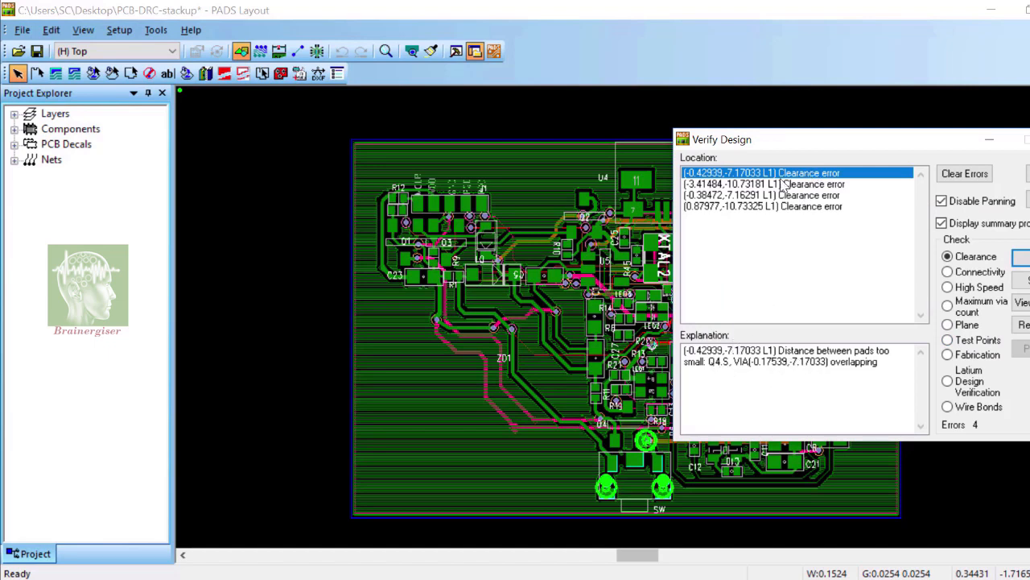
pyautogui.click(796, 183)
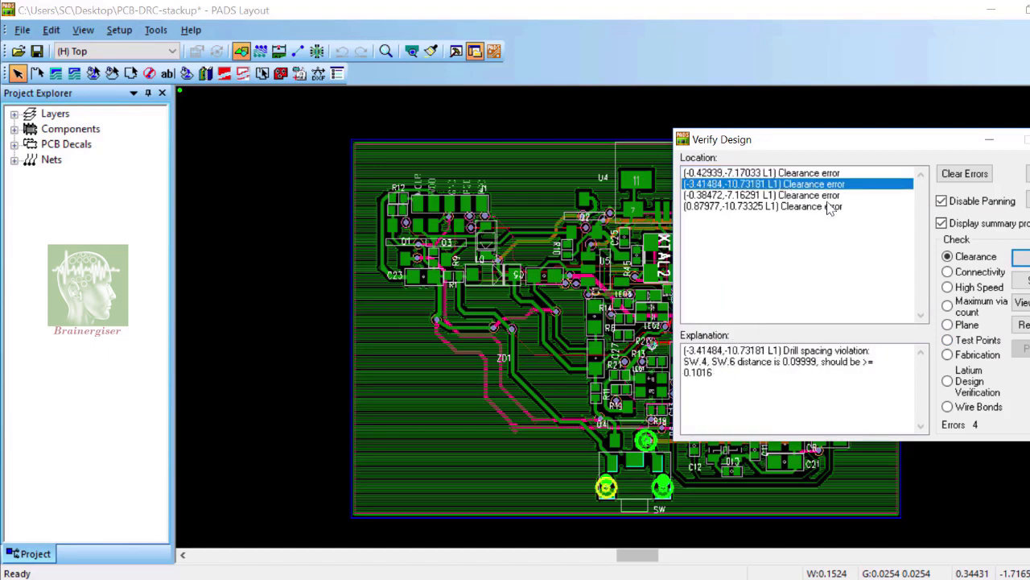
pyautogui.click(761, 207)
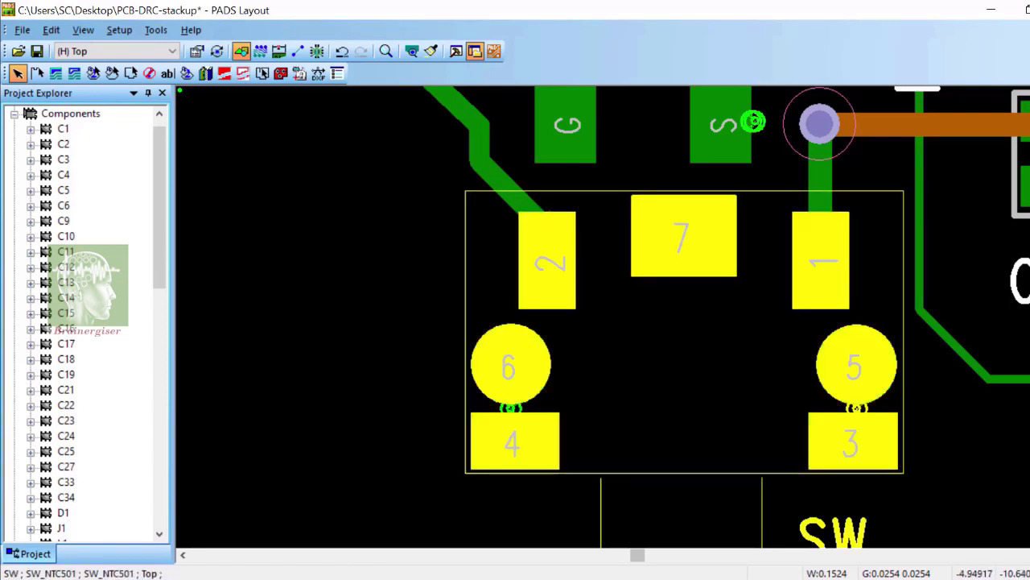
# Change the Default Drill/SMD clearance from 0.1016 to 0.08 and confirm the rules
pyautogui.click(119, 29)
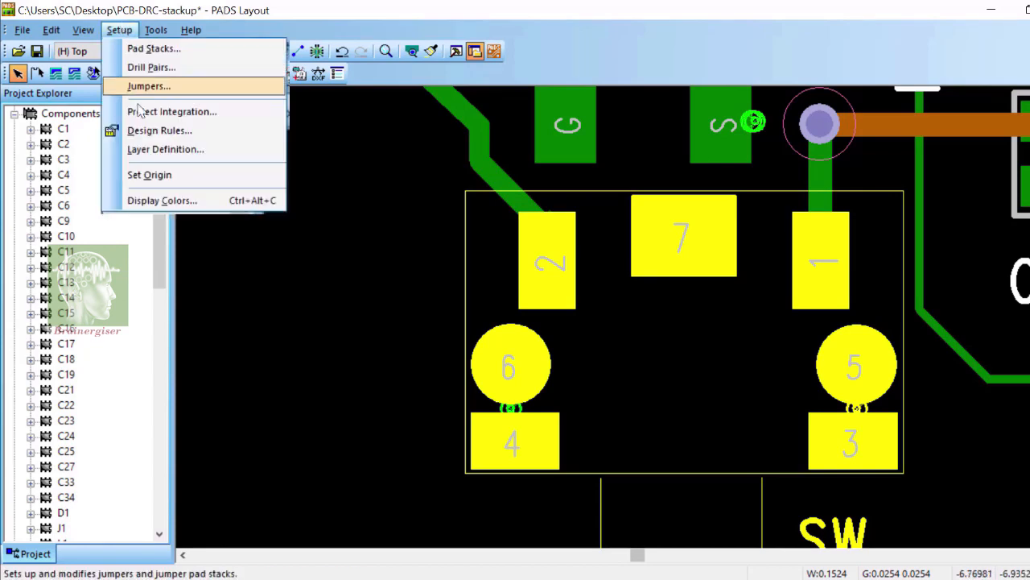
pyautogui.click(158, 129)
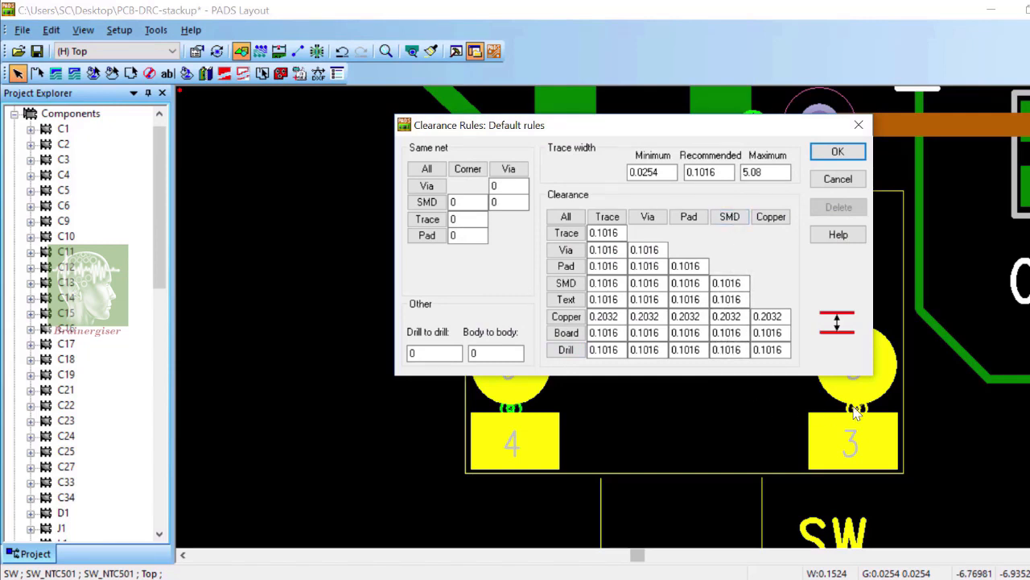
pyautogui.moveTo(522, 405)
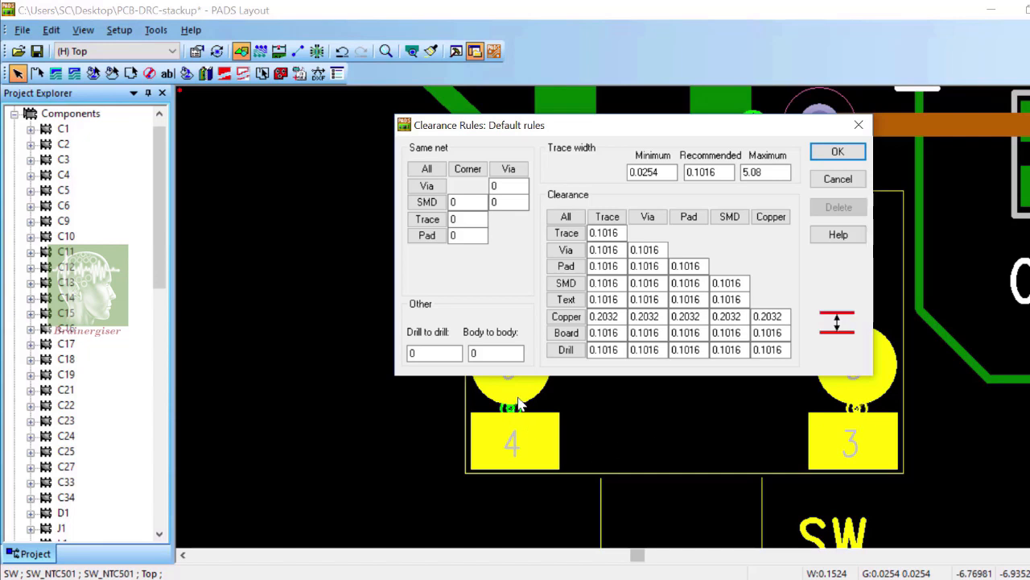
pyautogui.click(728, 349)
pyautogui.write('0.08')
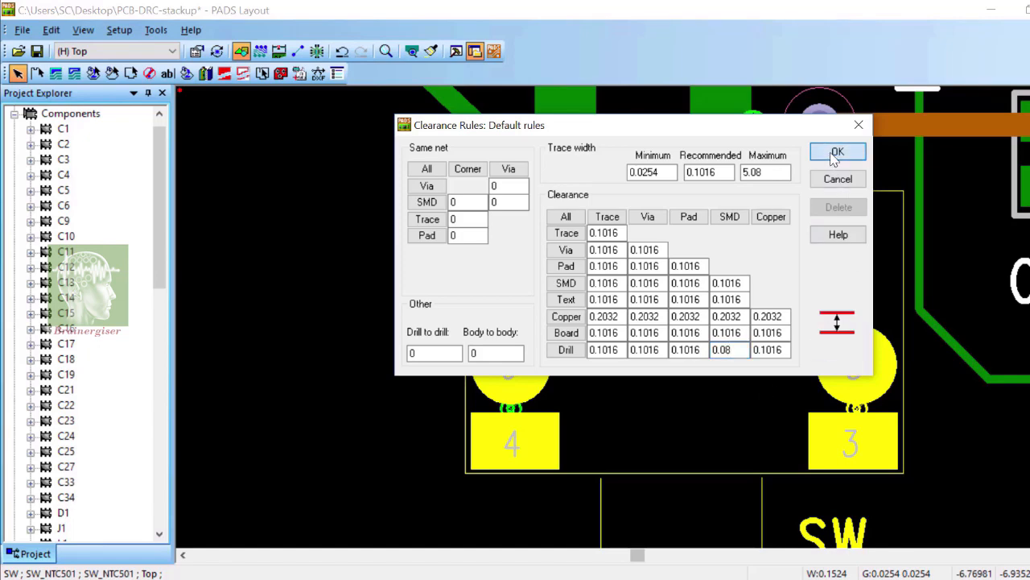
pyautogui.click(837, 152)
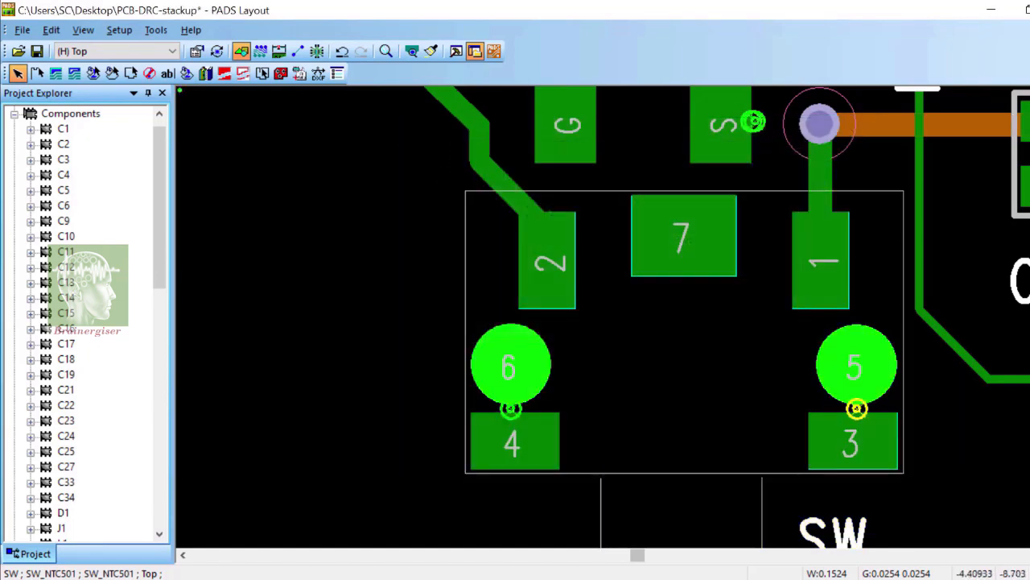
# Rerun Verify Design and acknowledge the two remaining errors at the C11/C21 connection
pyautogui.click(151, 28)
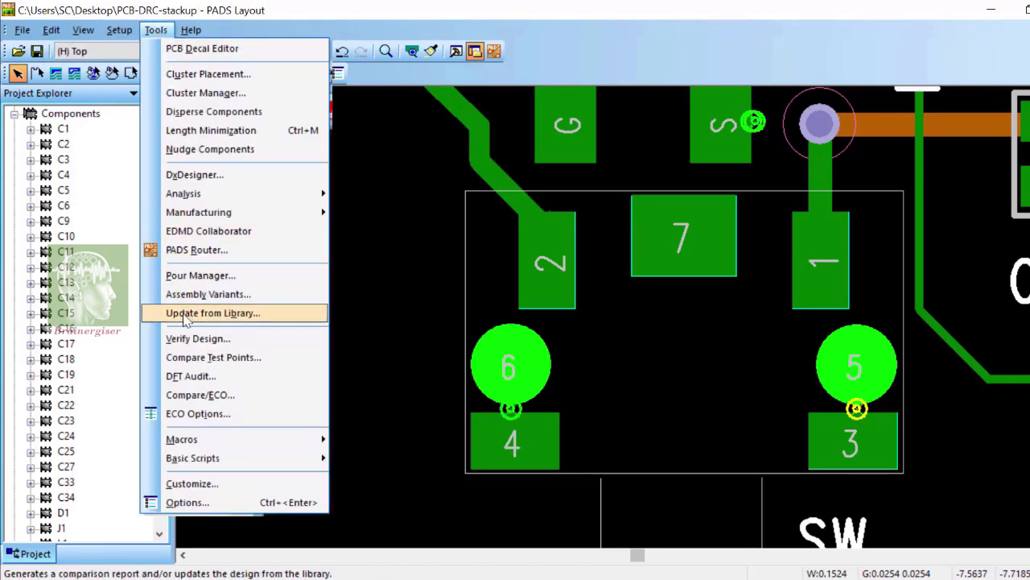
pyautogui.click(196, 338)
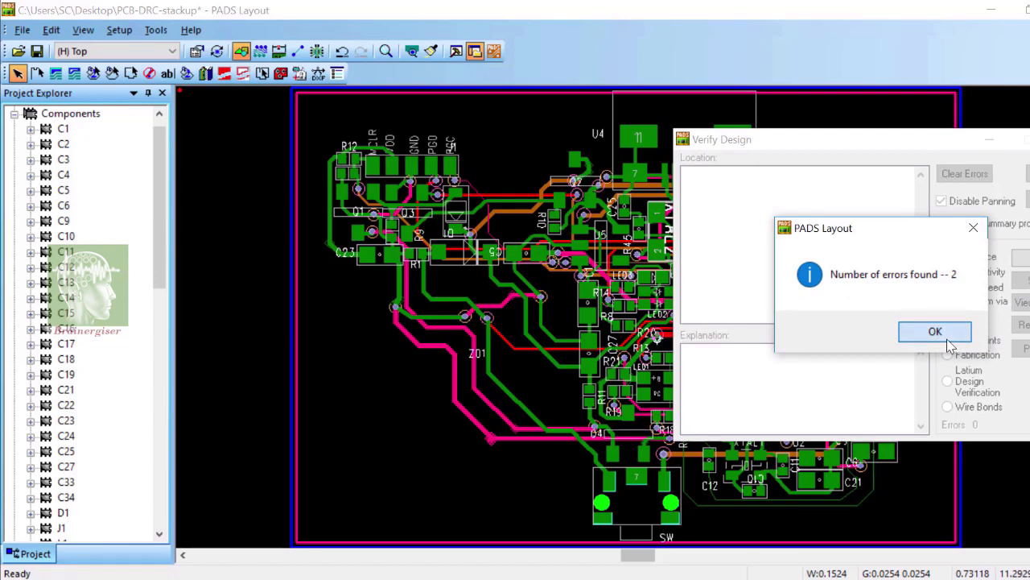
pyautogui.click(935, 331)
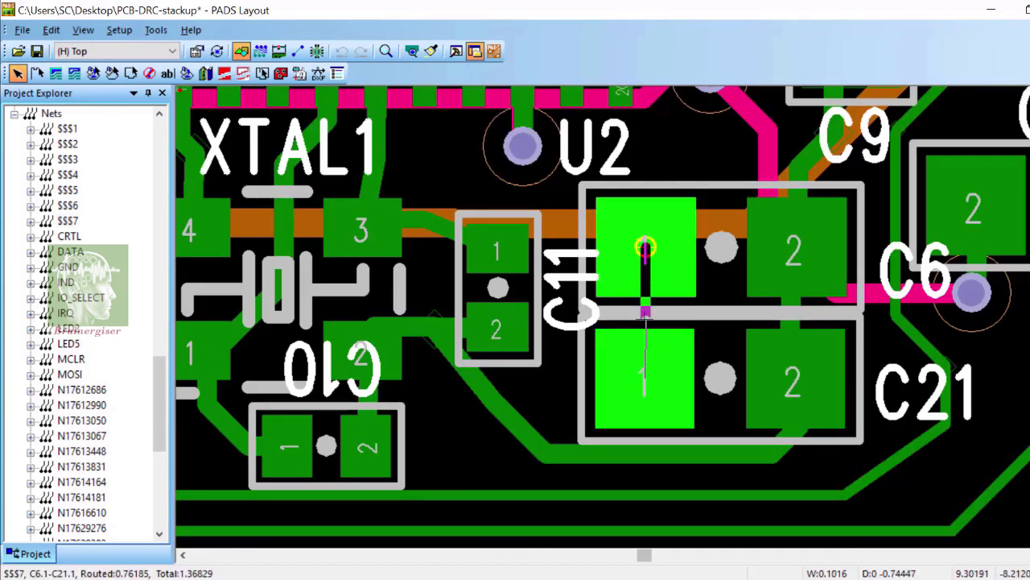
# Fit the whole board, rerun Verify Design and acknowledge 'No errors found' before closing the checker
pyautogui.write('w')
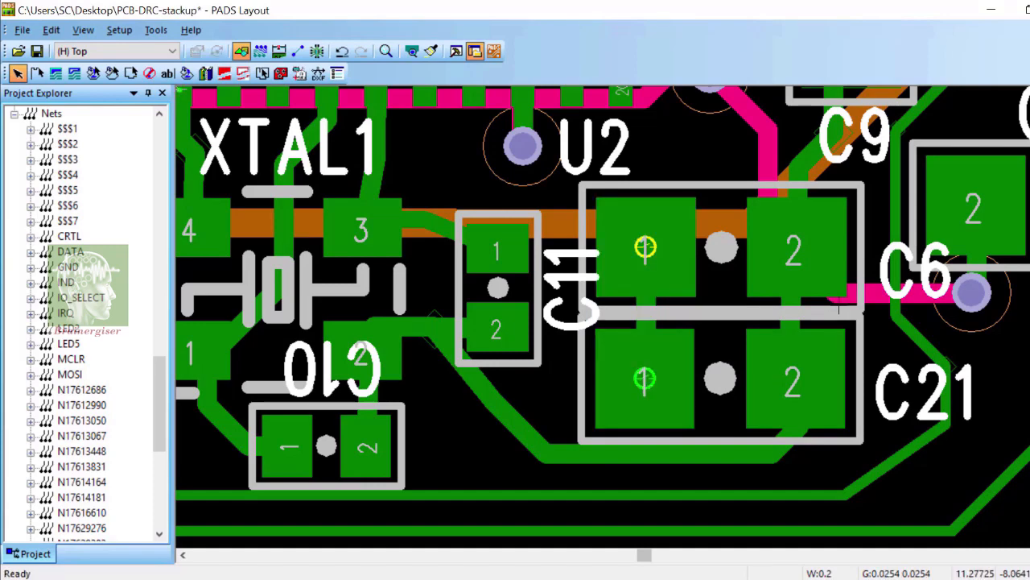
pyautogui.click(409, 50)
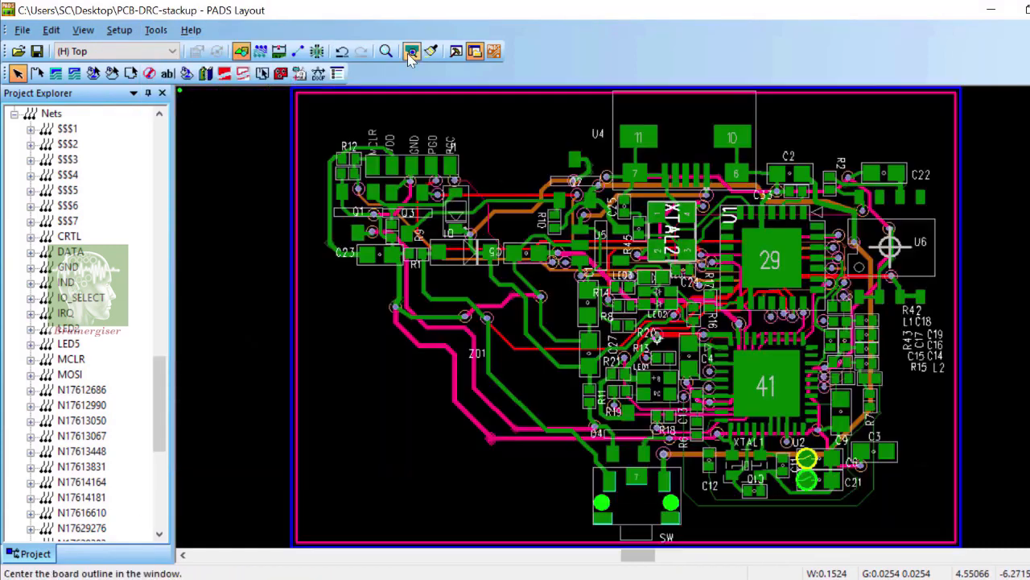
pyautogui.click(158, 29)
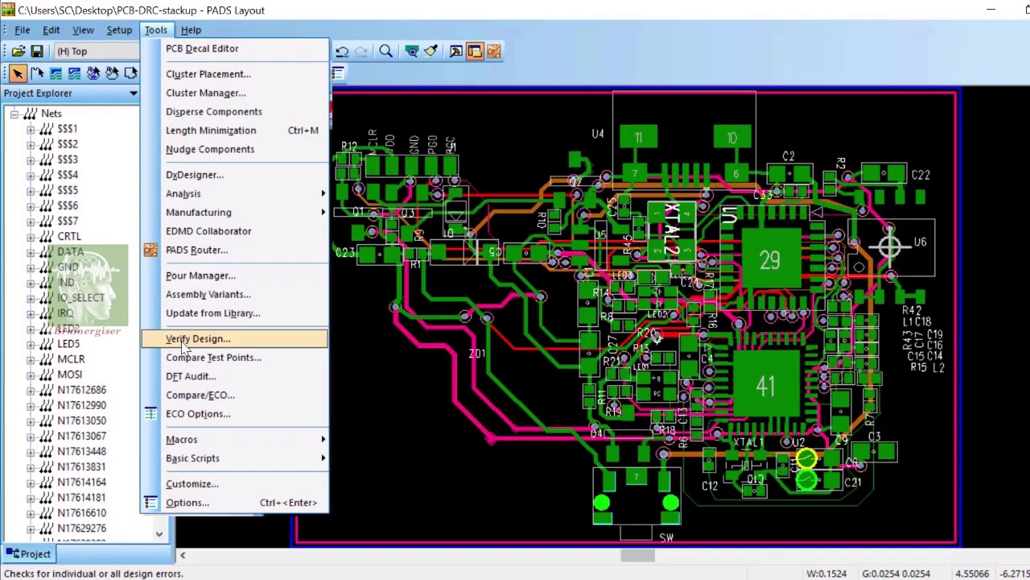
pyautogui.click(197, 338)
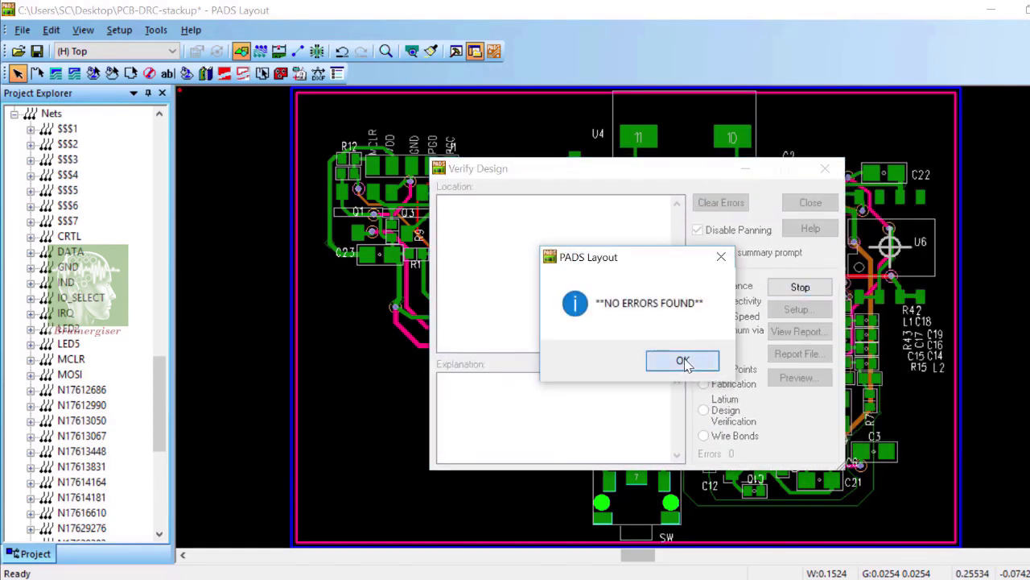
pyautogui.click(682, 360)
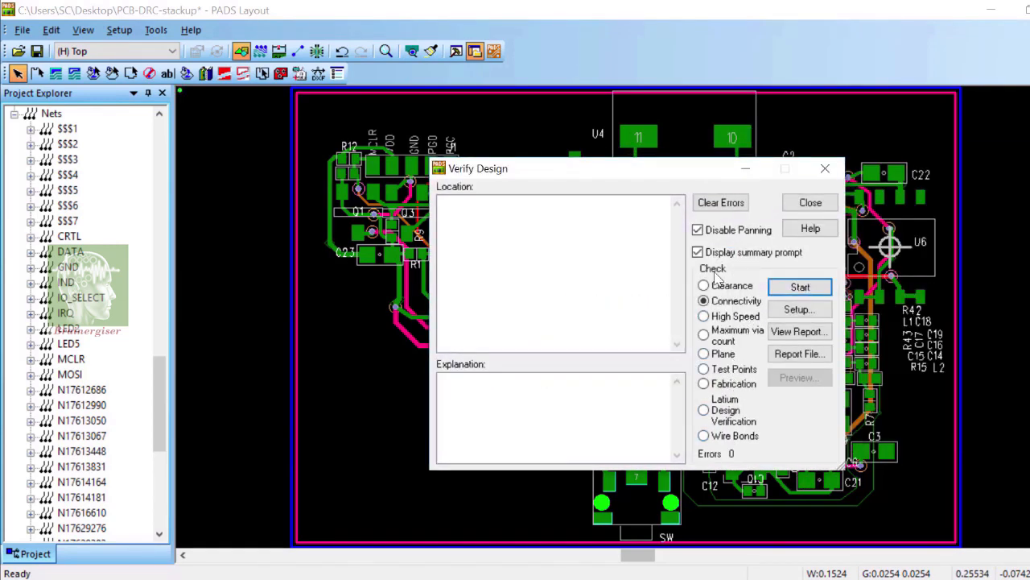
pyautogui.click(808, 203)
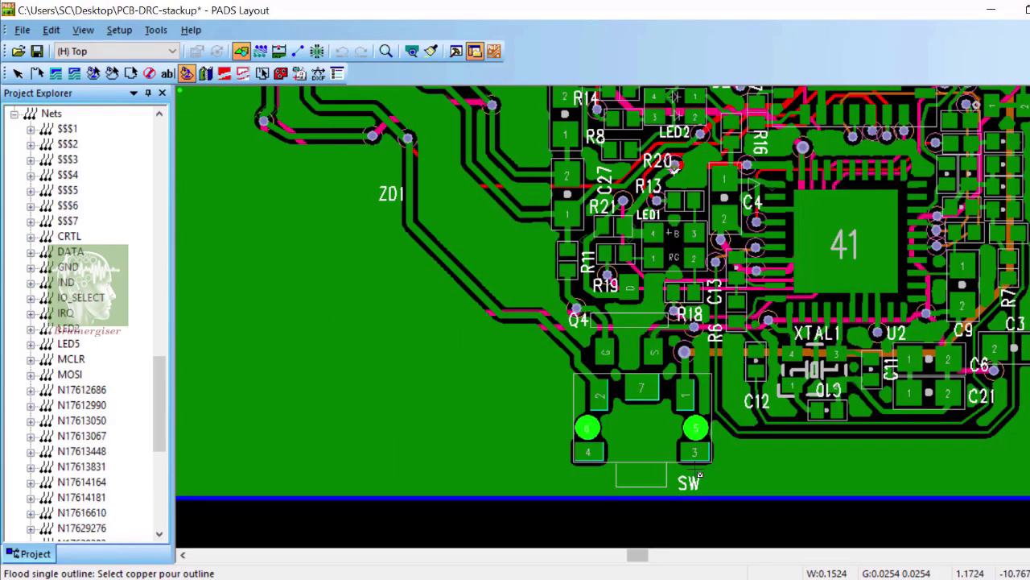
# In Tools > Options > Design, set On-line DRC to 'Prevent errors' and apply it
pyautogui.click(154, 29)
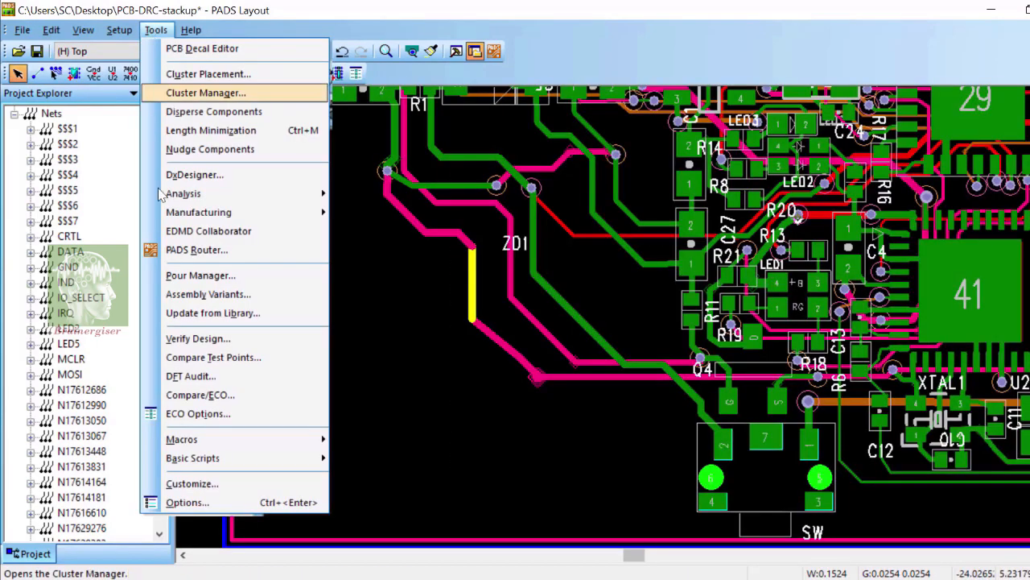
pyautogui.moveTo(185, 503)
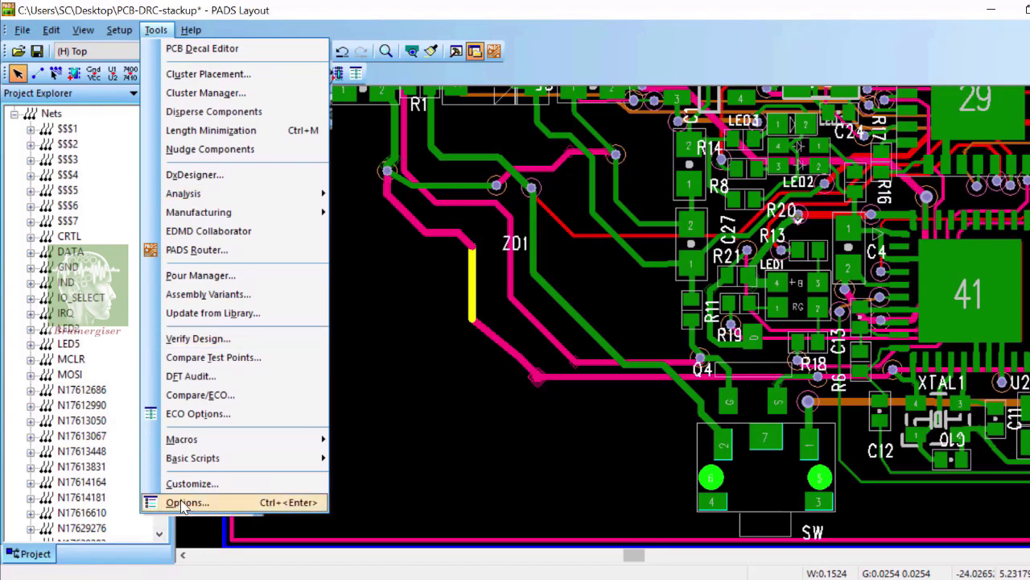
pyautogui.click(188, 503)
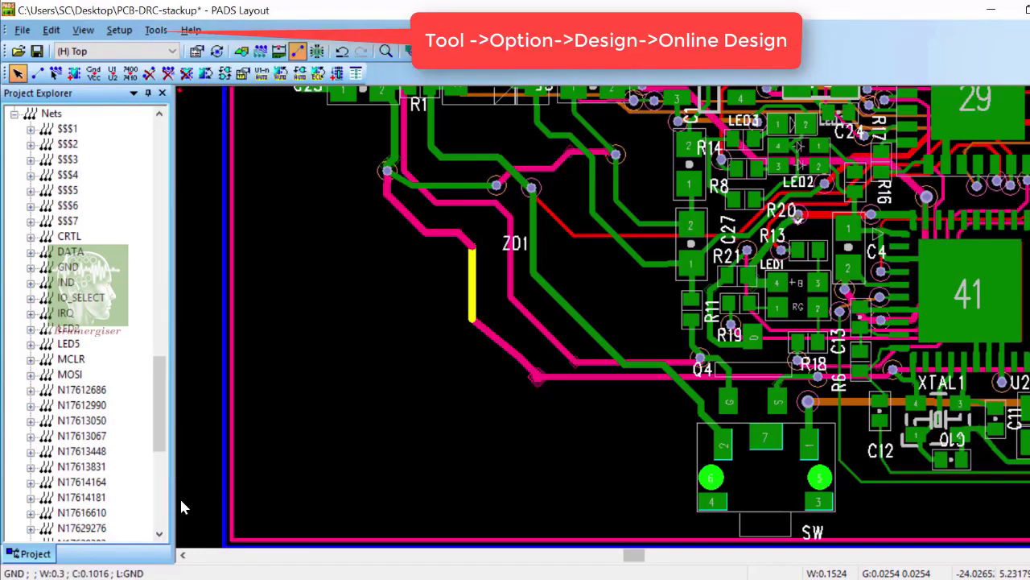
pyautogui.click(155, 29)
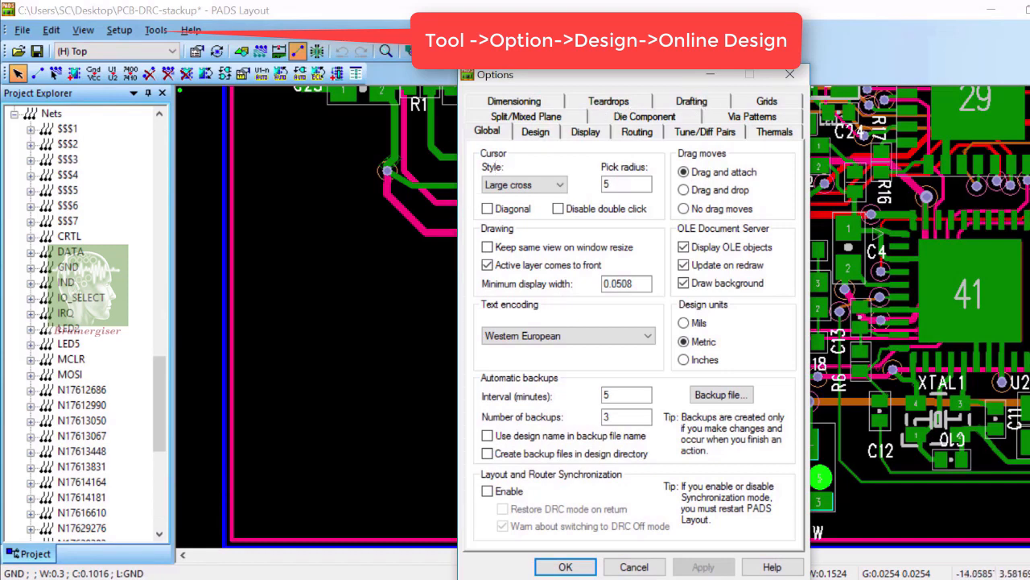
pyautogui.click(535, 132)
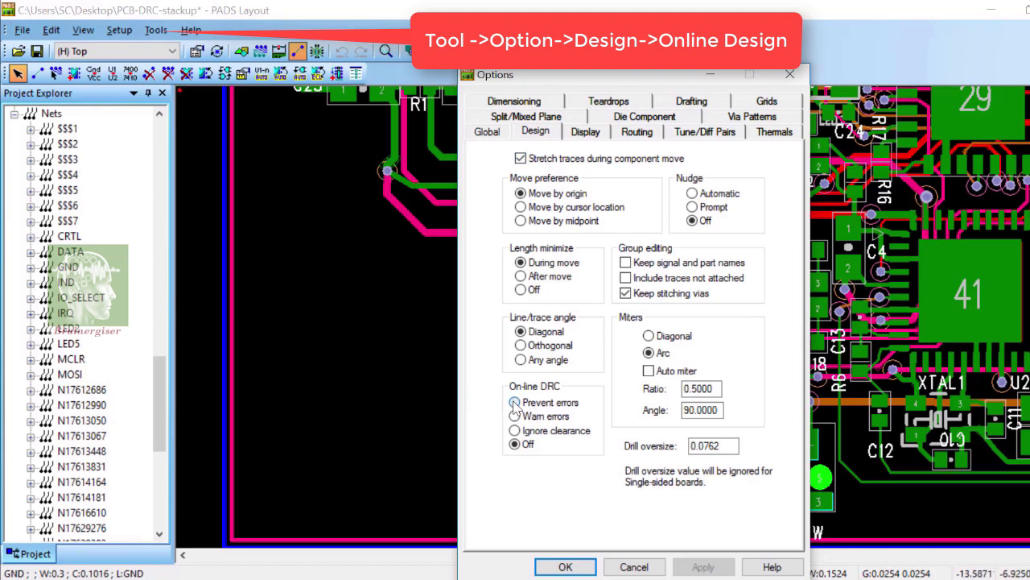
pyautogui.click(514, 402)
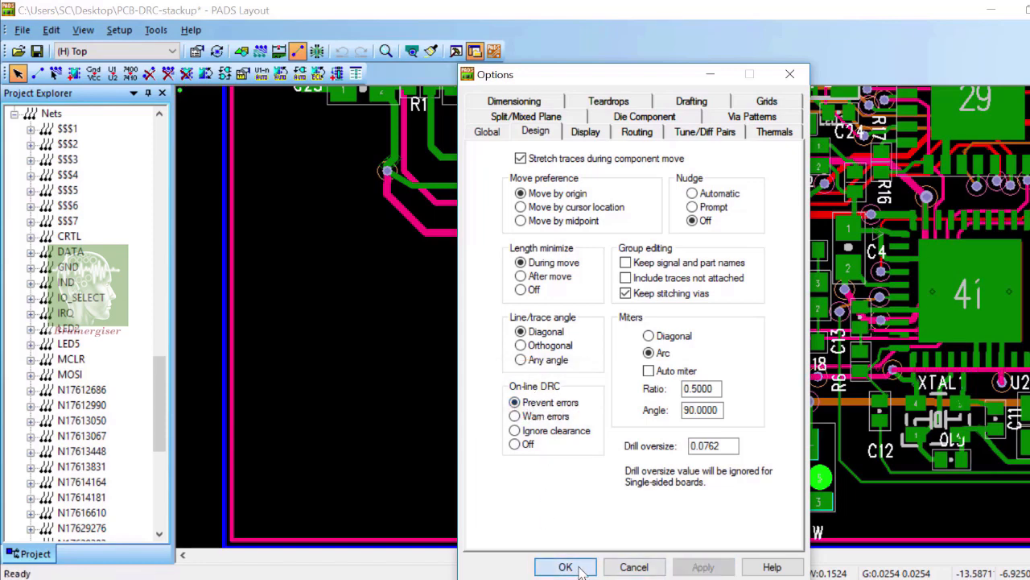
pyautogui.click(565, 566)
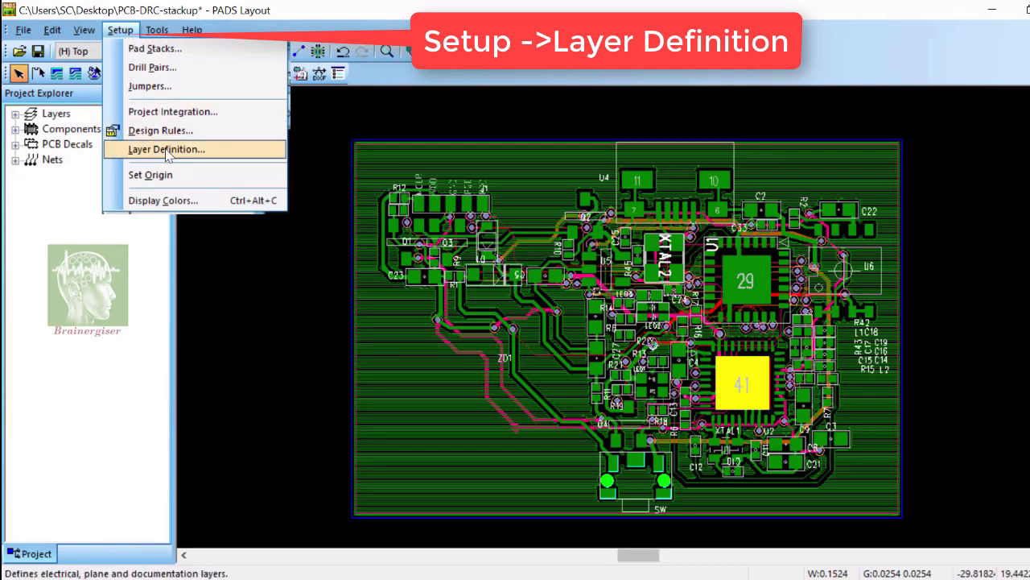
# Check the GND and POWER split/mixed plane types in Layer Definition and keep the electrical layer count at 4
pyautogui.click(164, 148)
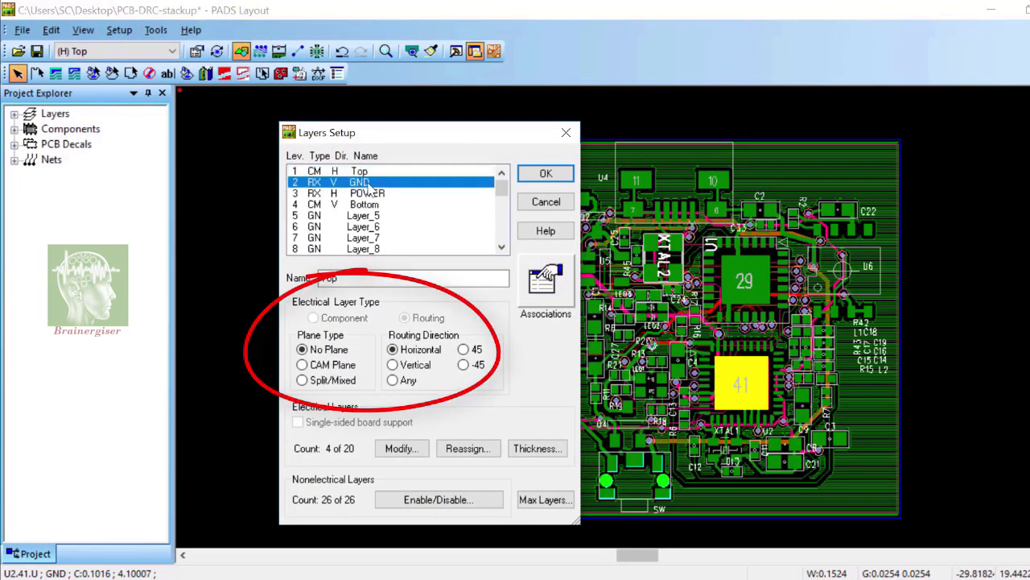
pyautogui.click(367, 193)
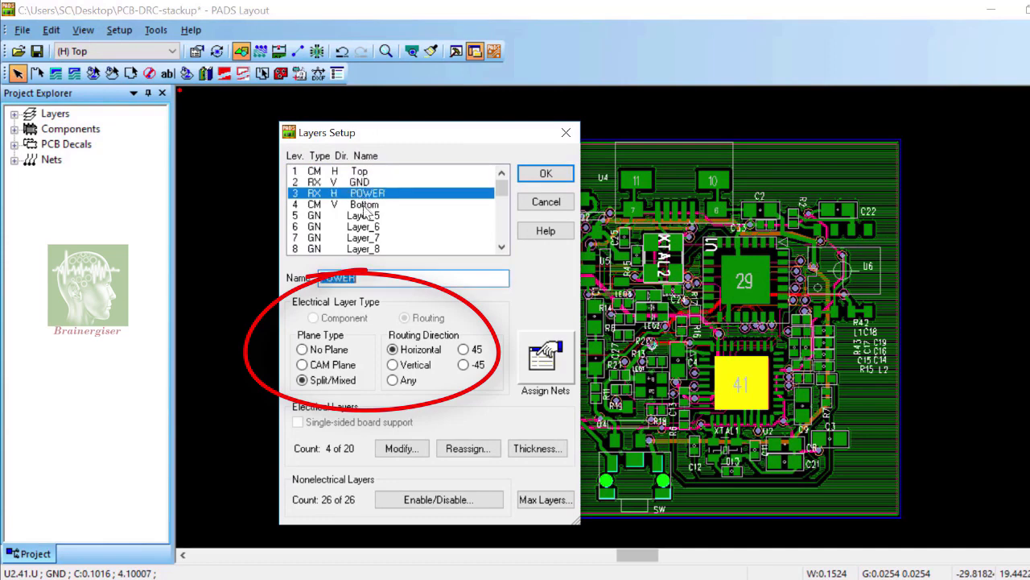
pyautogui.click(364, 215)
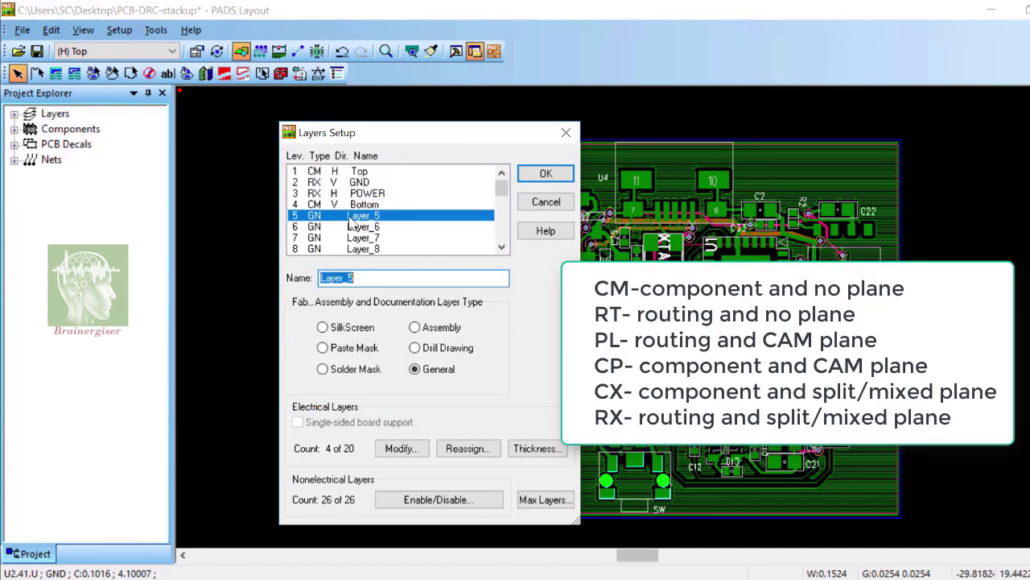
pyautogui.scroll(-3)
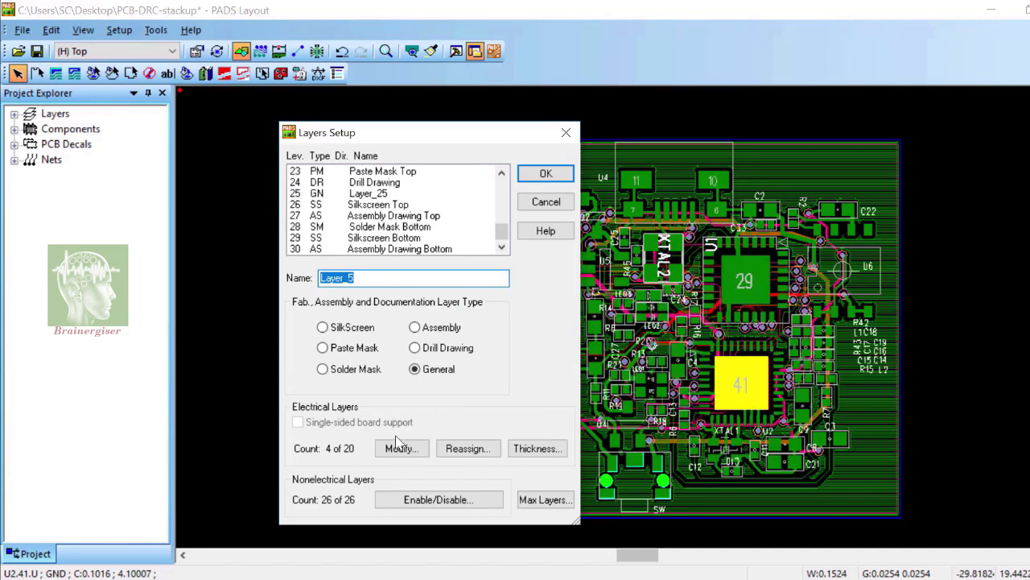
pyautogui.click(403, 447)
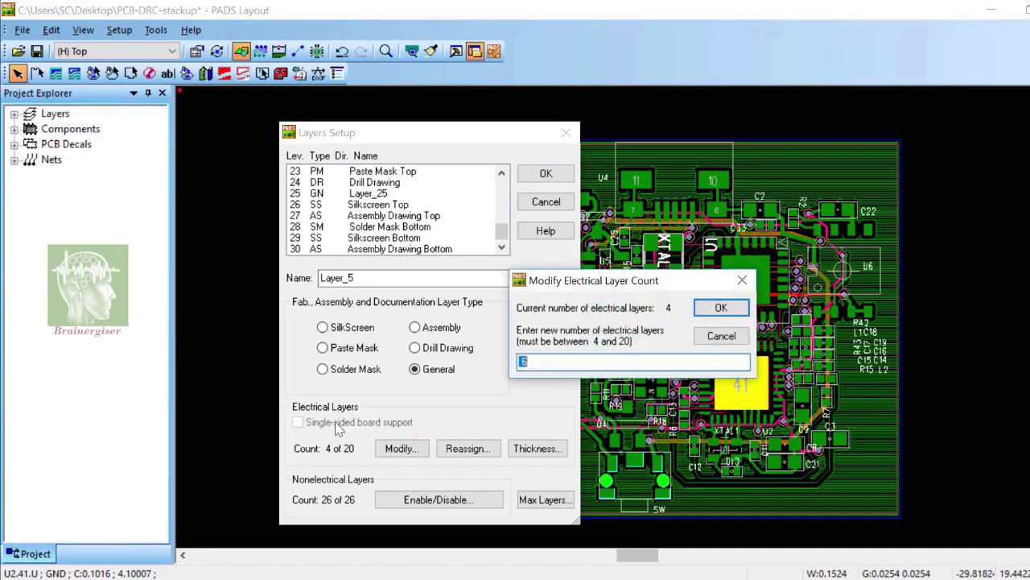
pyautogui.click(554, 361)
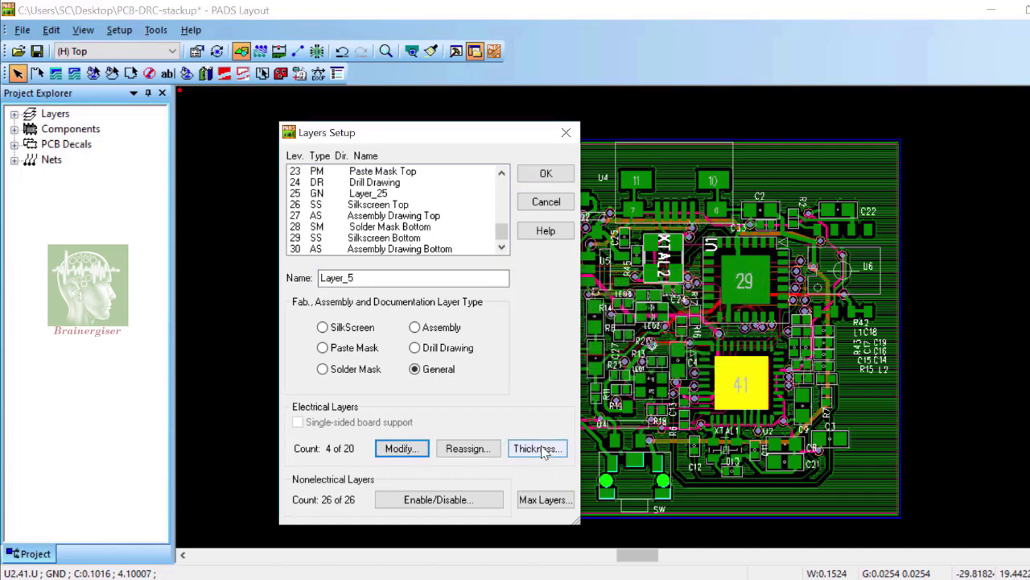
# In the Thickness stack-up, toggle mm/oz units and give the GND and POWER planes 0.5 oz copper (0.86487 mm total)
pyautogui.click(538, 448)
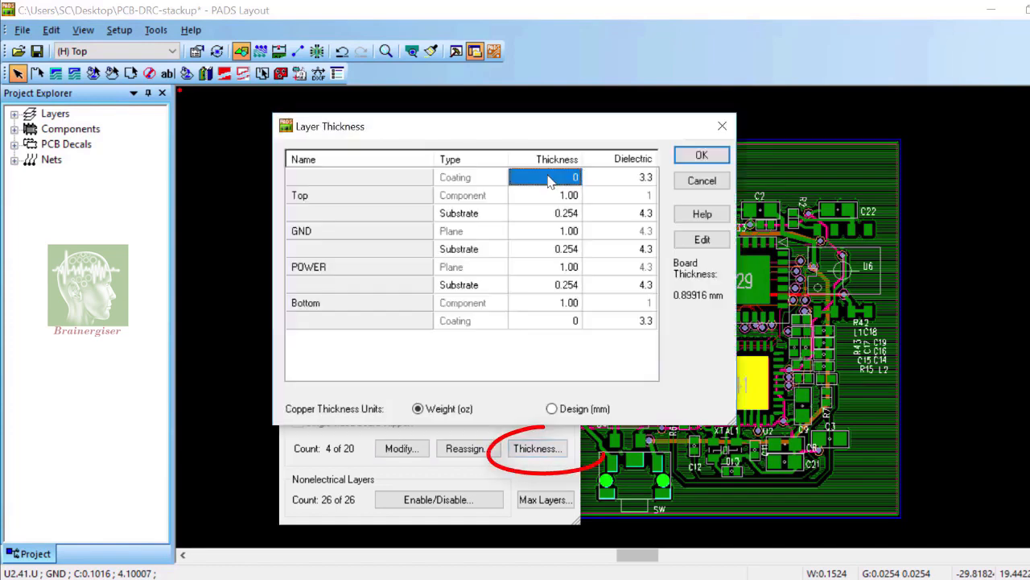
pyautogui.click(546, 195)
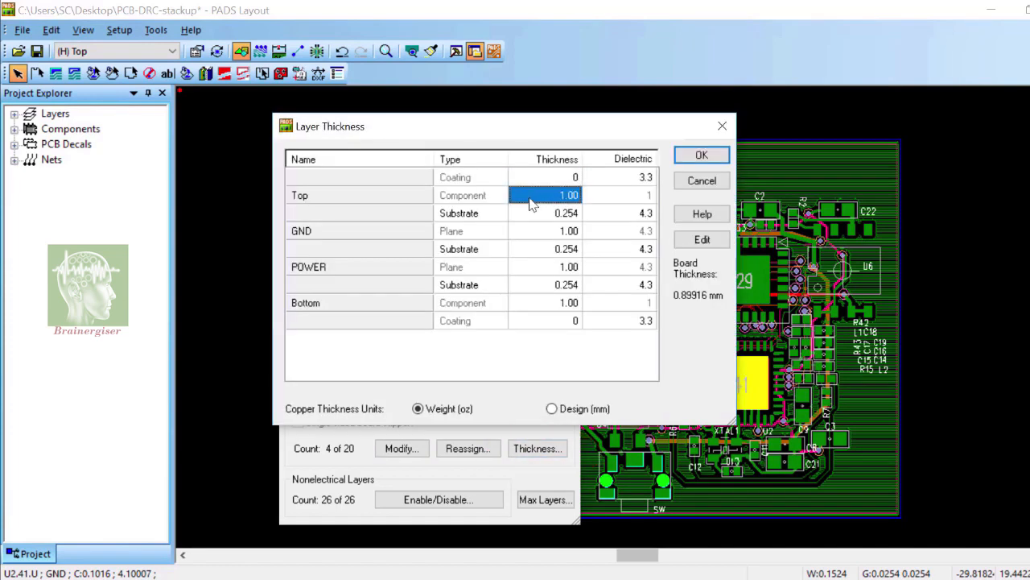
pyautogui.moveTo(547, 199)
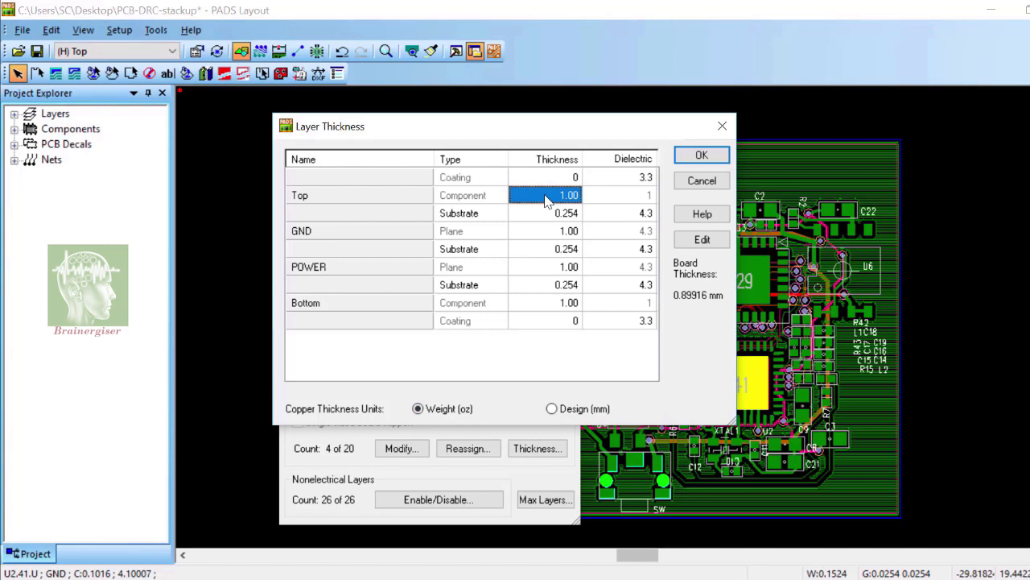
pyautogui.click(551, 409)
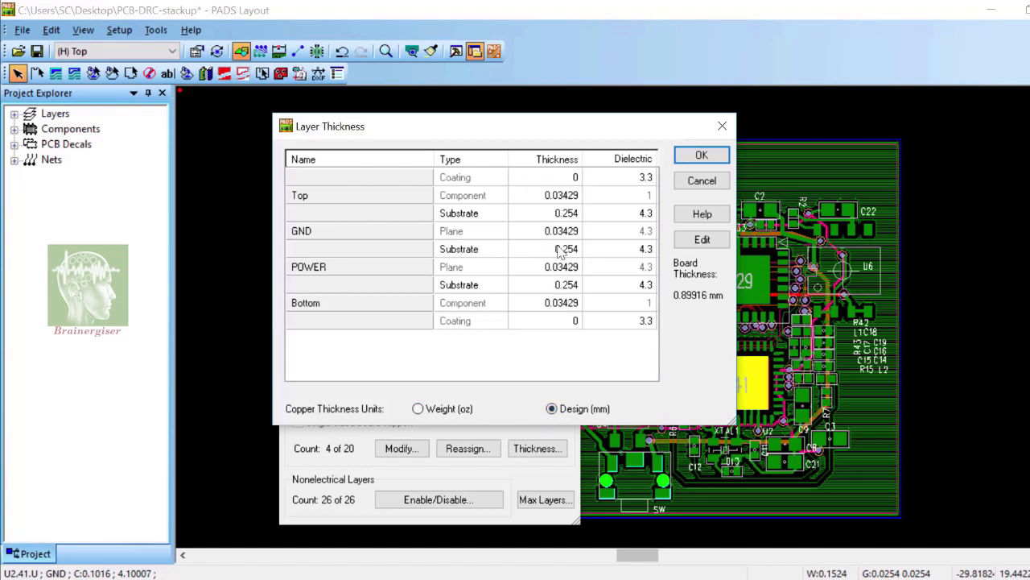
pyautogui.click(412, 409)
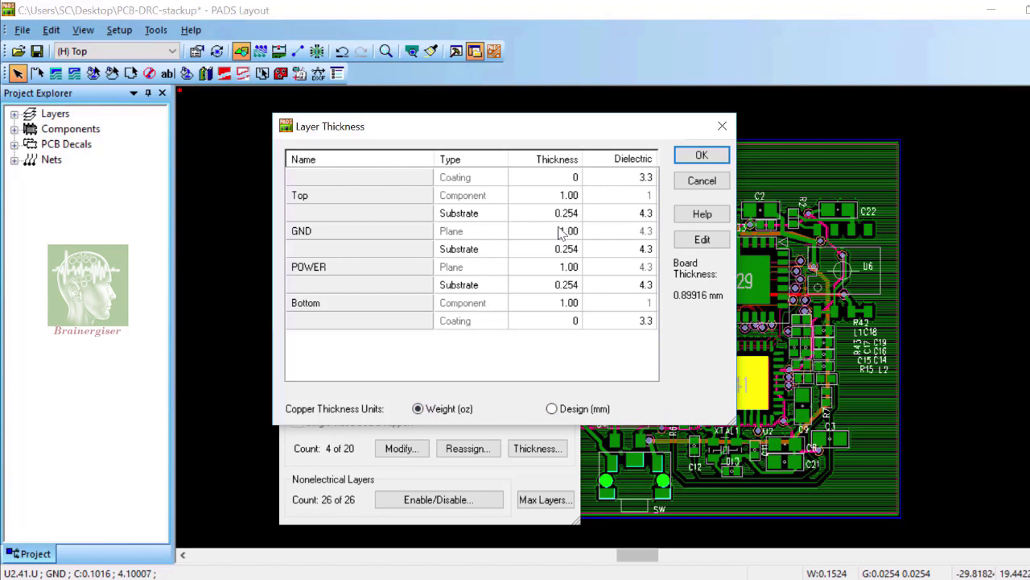
pyautogui.moveTo(566, 268)
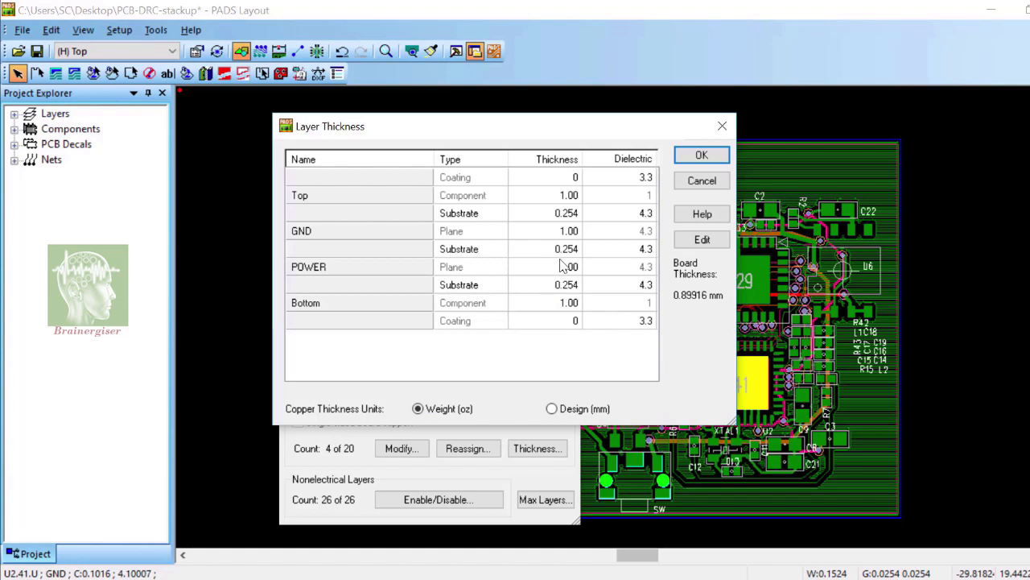
pyautogui.click(565, 232)
pyautogui.write('0.5')
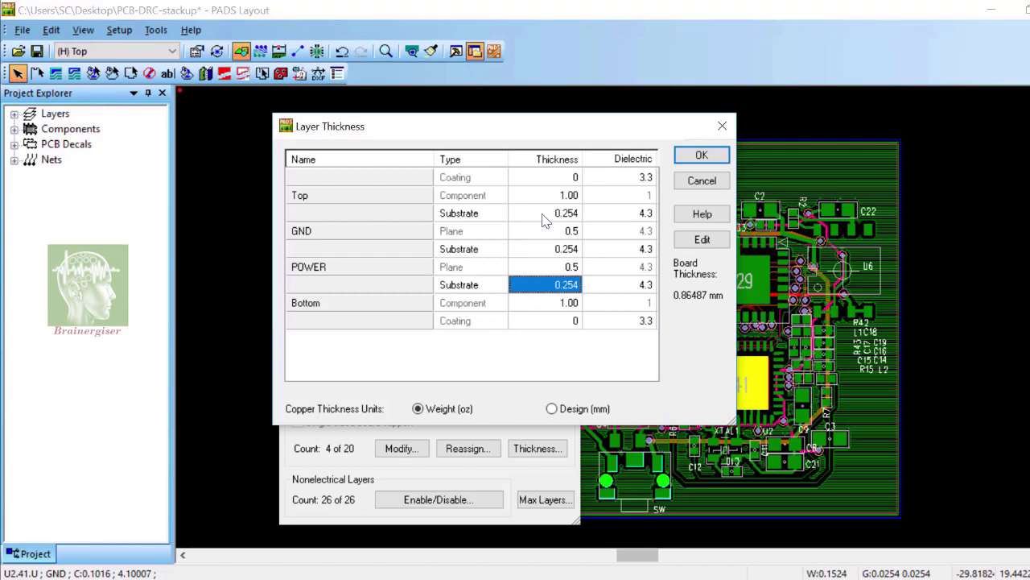
# Make the middle dielectric Prepreg, set prepreg and substrate thickness to 0.5 for a 1.35687 mm board, and accept
pyautogui.click(469, 248)
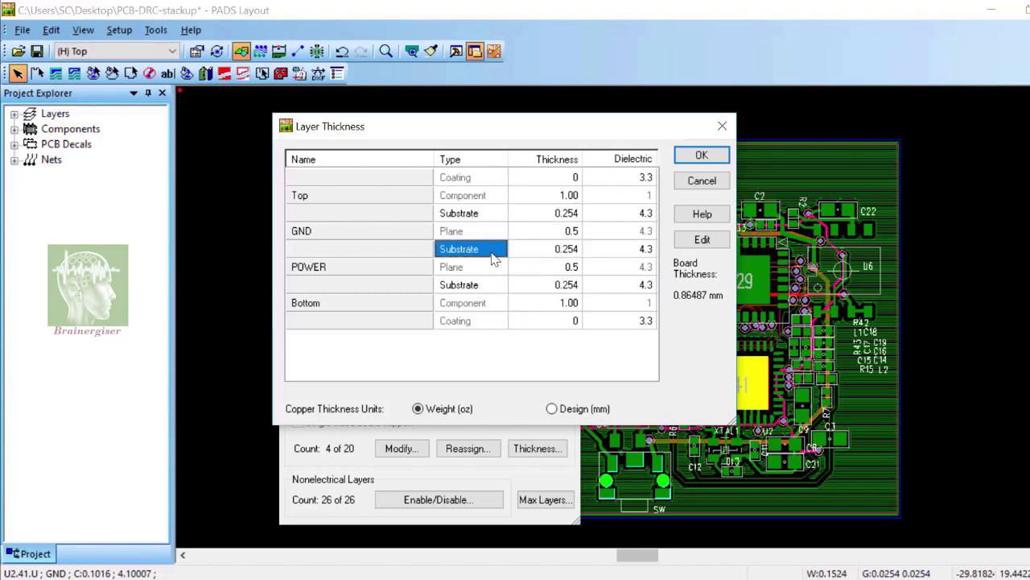
pyautogui.click(471, 248)
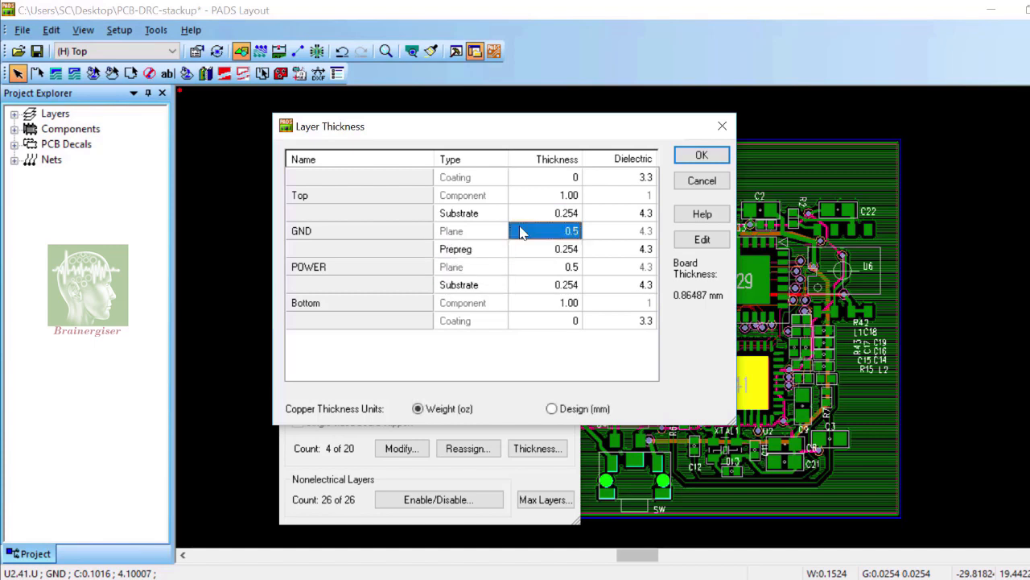
pyautogui.click(544, 248)
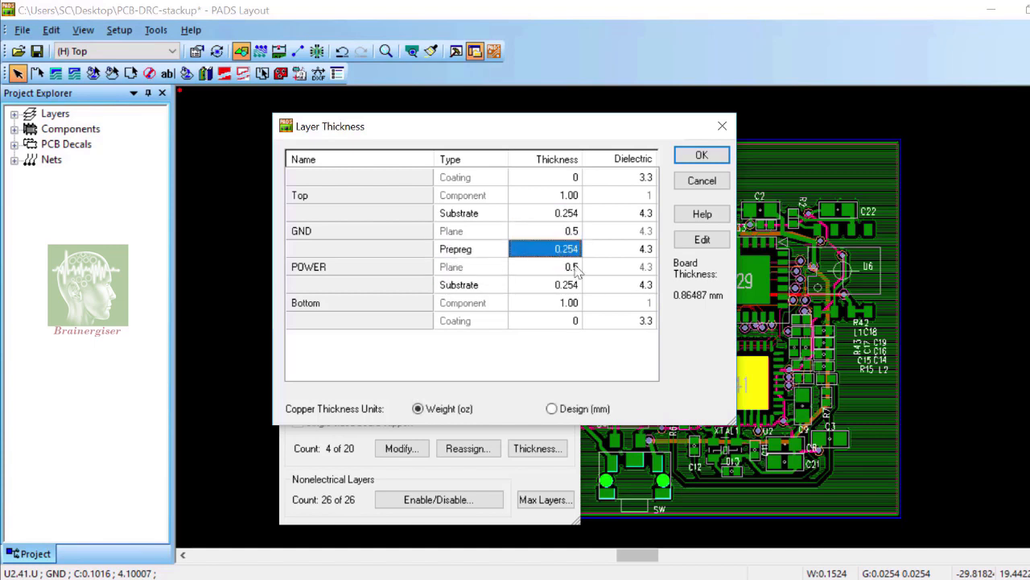
pyautogui.moveTo(715, 301)
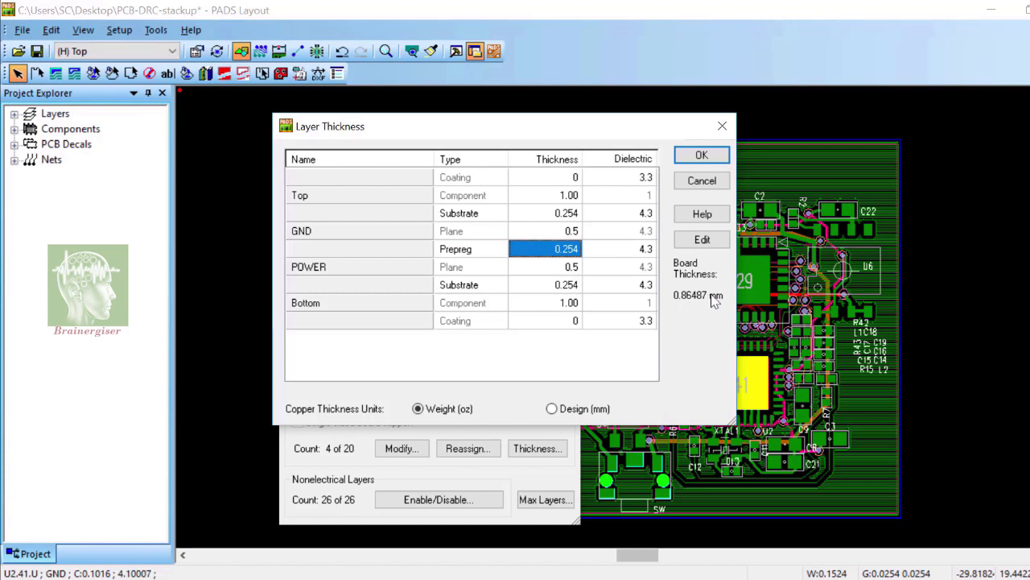
pyautogui.moveTo(573, 268)
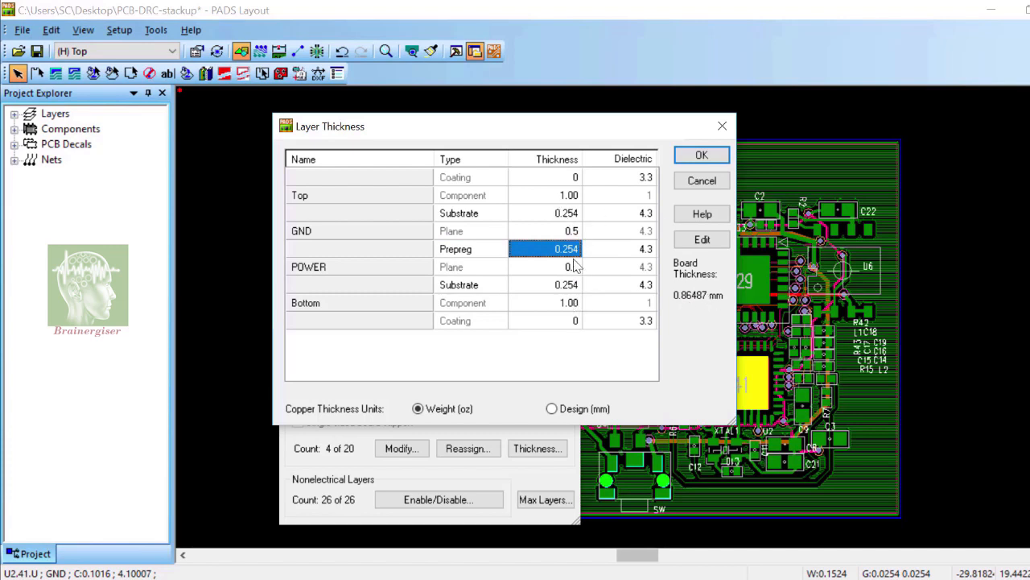
pyautogui.click(567, 283)
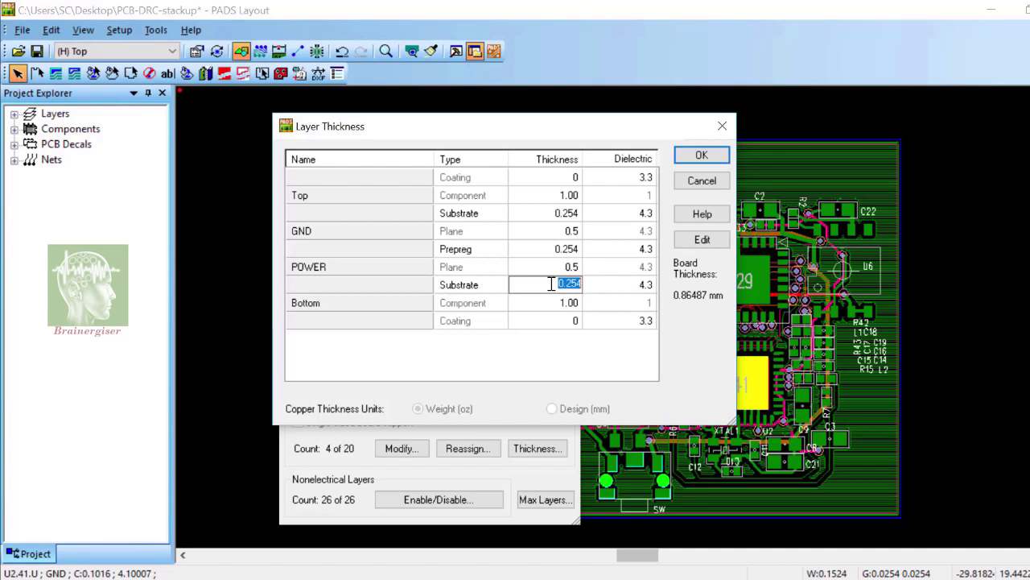
pyautogui.write('0')
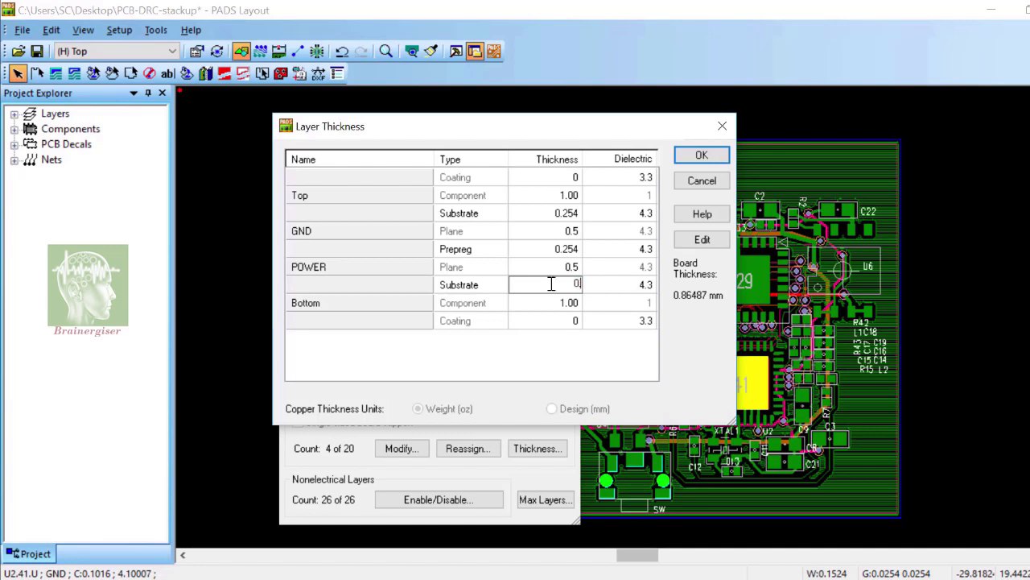
pyautogui.write('0.5')
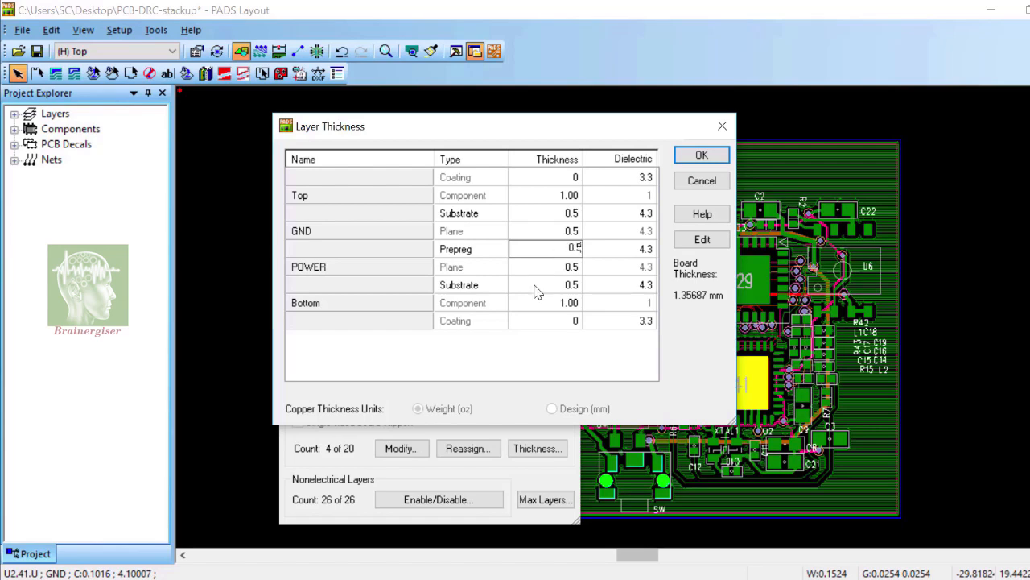
pyautogui.click(560, 284)
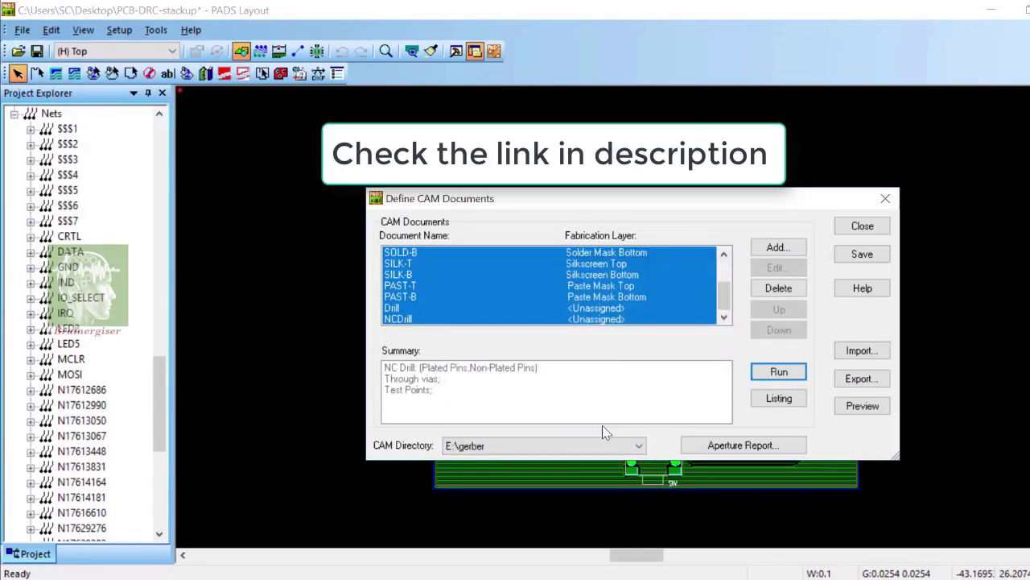
pyautogui.click(779, 370)
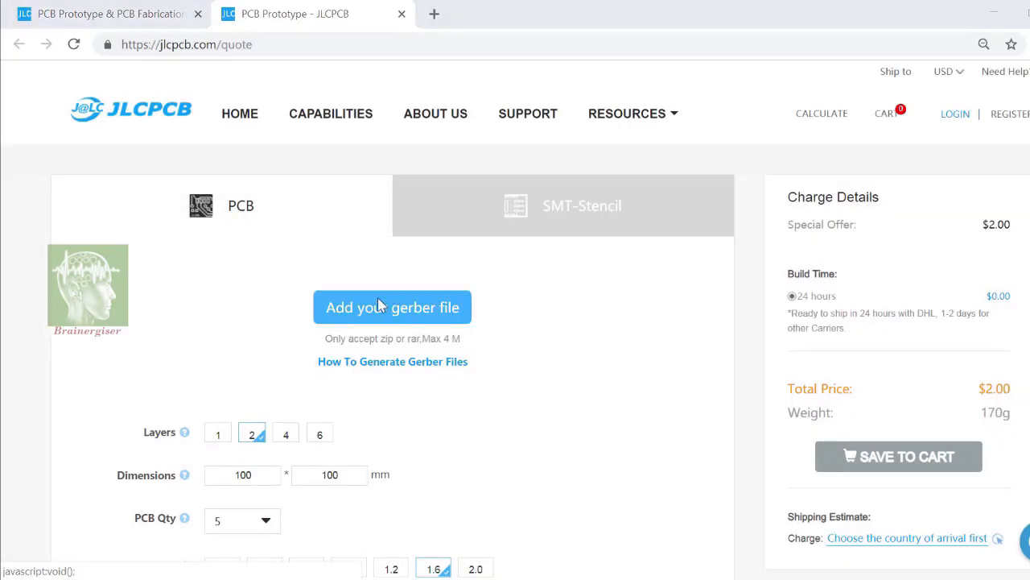
# Upload the Gerber zip for a 4-layer 28×41 mm quote and scroll through the PCB order options
pyautogui.click(393, 306)
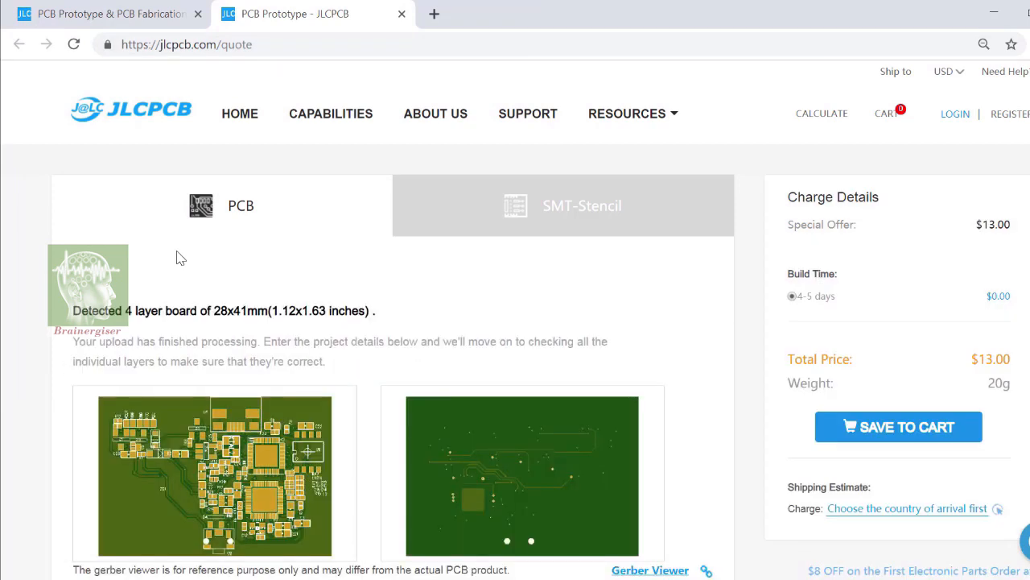
pyautogui.scroll(-3)
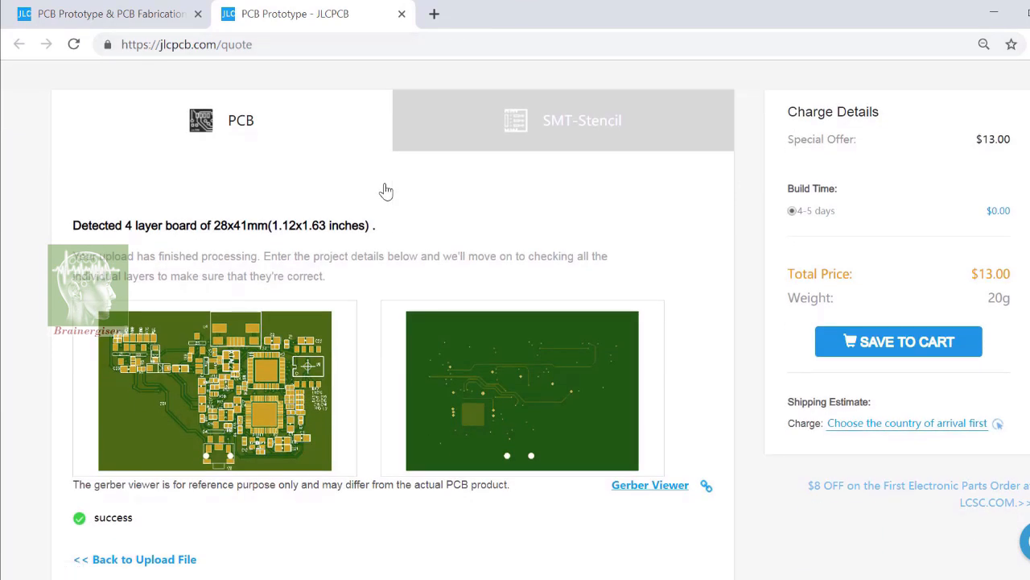
pyautogui.scroll(-3)
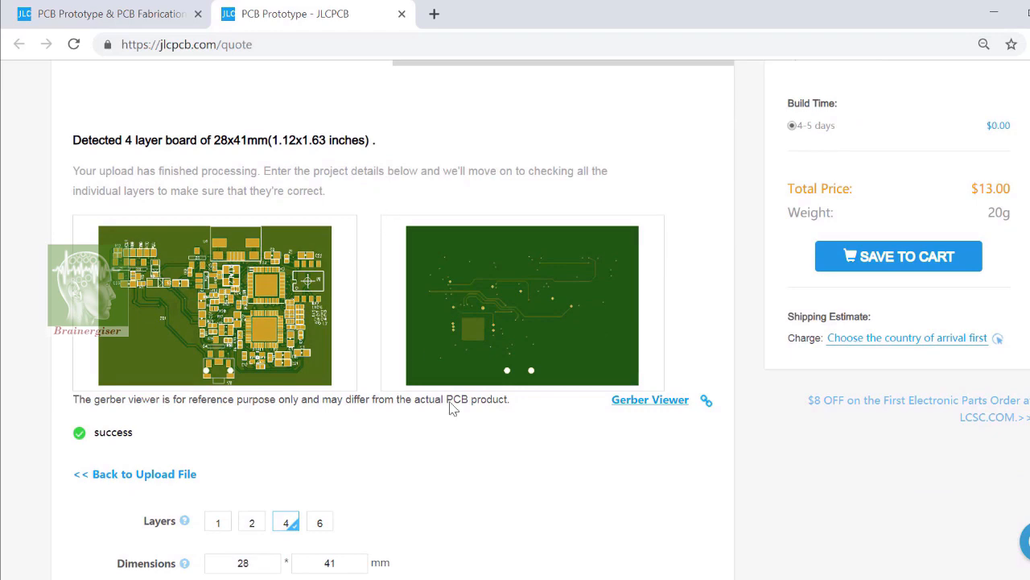
pyautogui.scroll(-3)
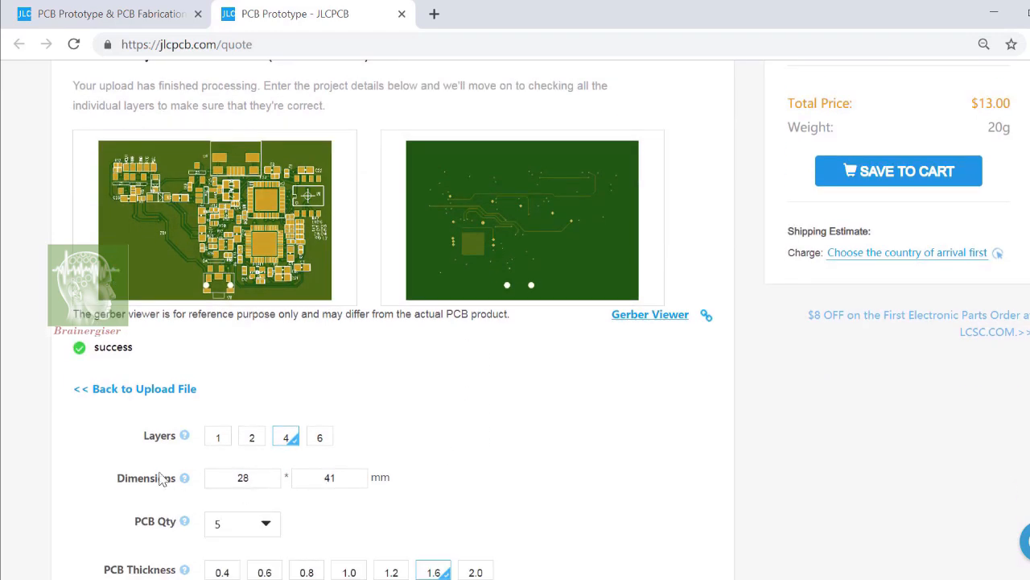
pyautogui.scroll(-3)
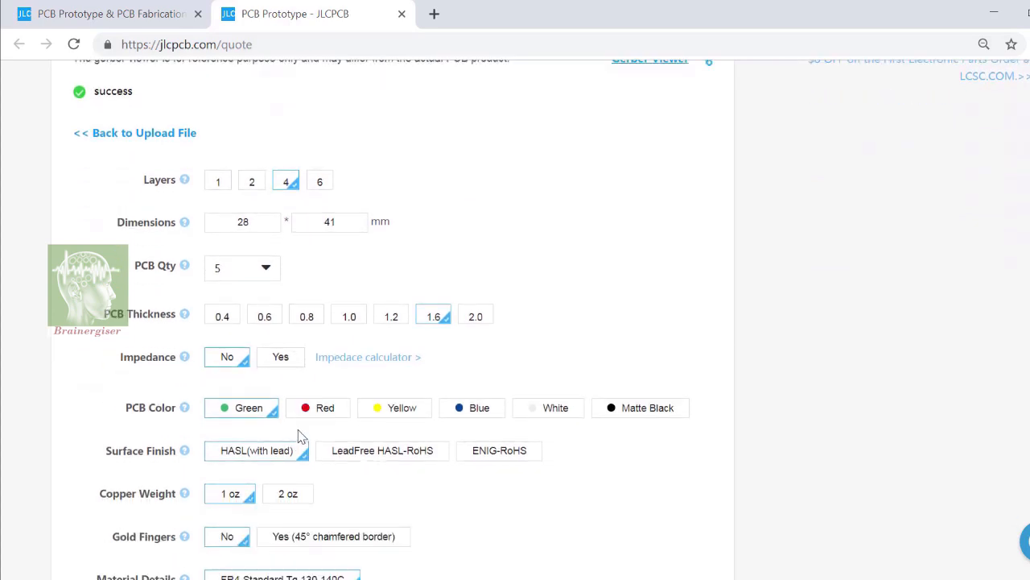
pyautogui.moveTo(240, 409)
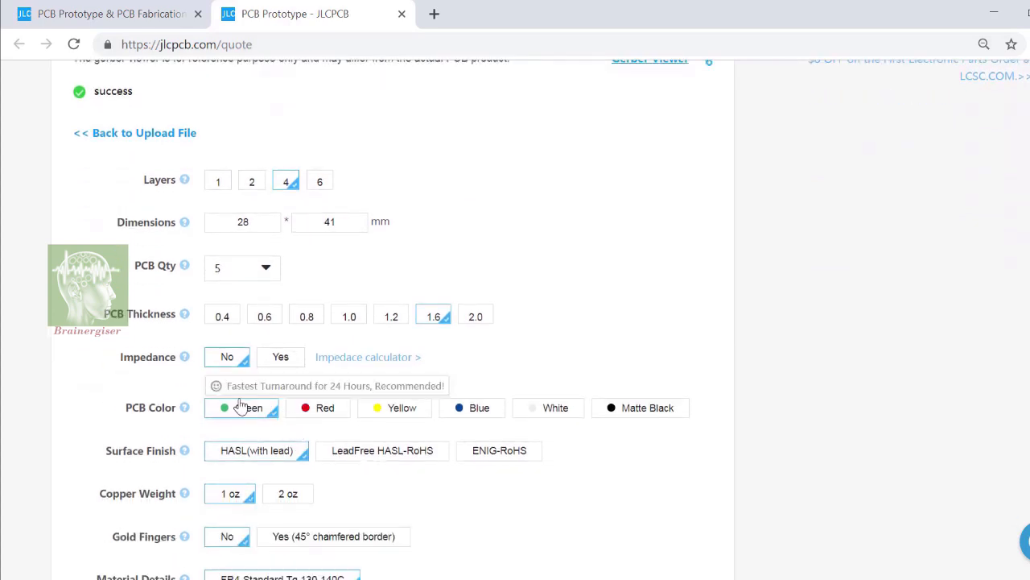
pyautogui.scroll(-3)
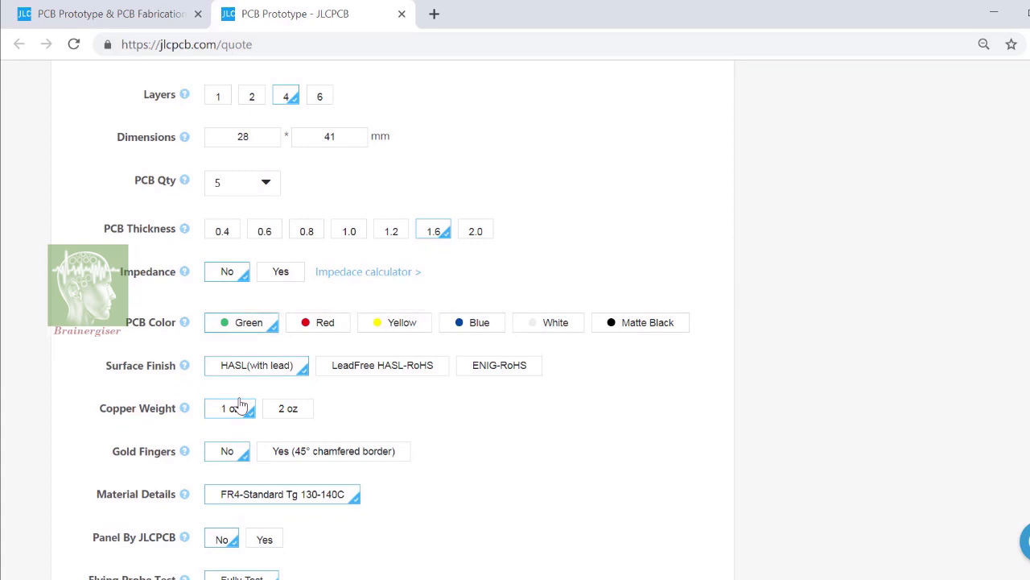
pyautogui.scroll(-3)
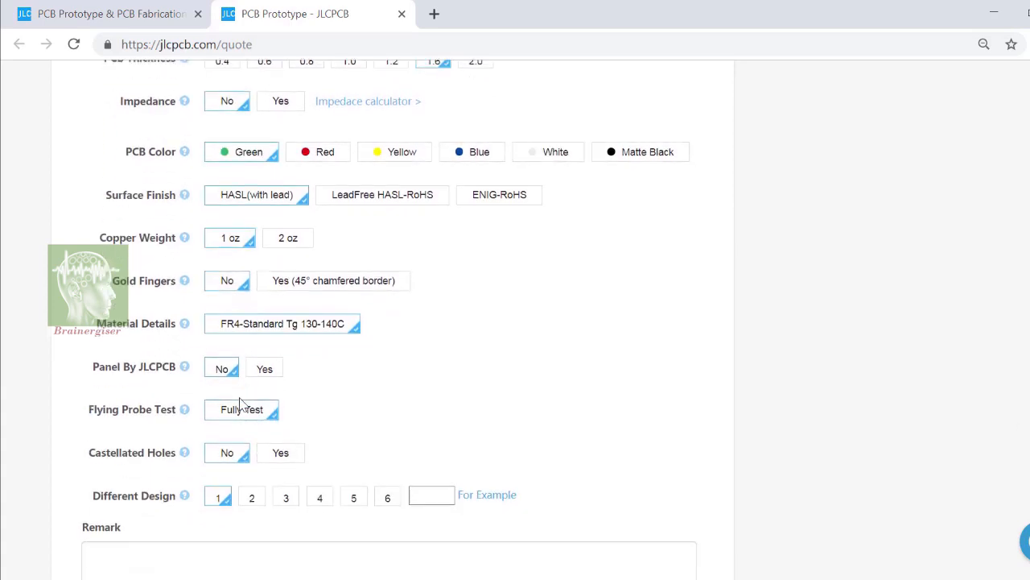
pyautogui.scroll(-3)
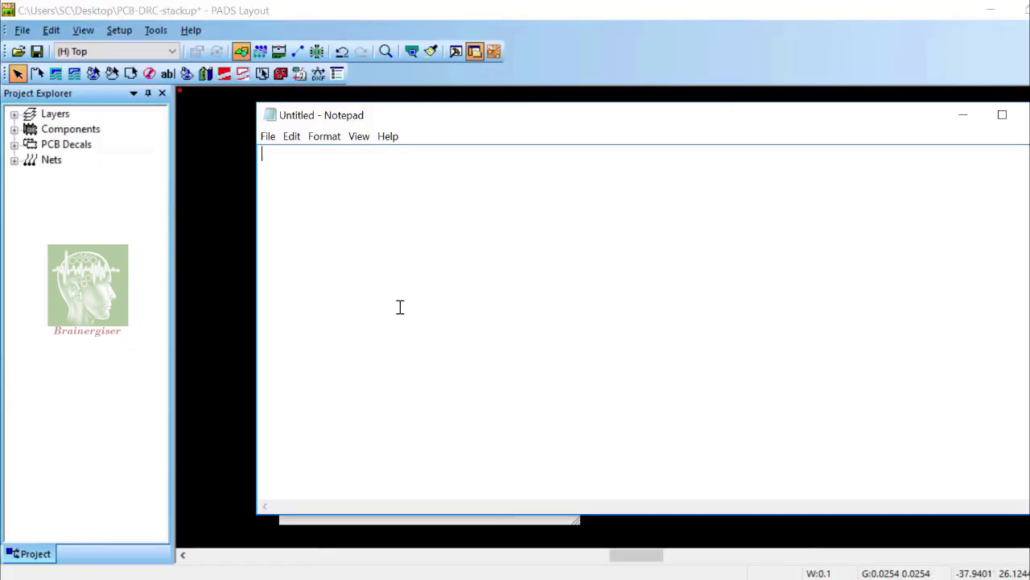
# Note top copper 1oz, top substrate 0.5mm and inner layer copper 0.5 oz
pyautogui.write('top copper =')
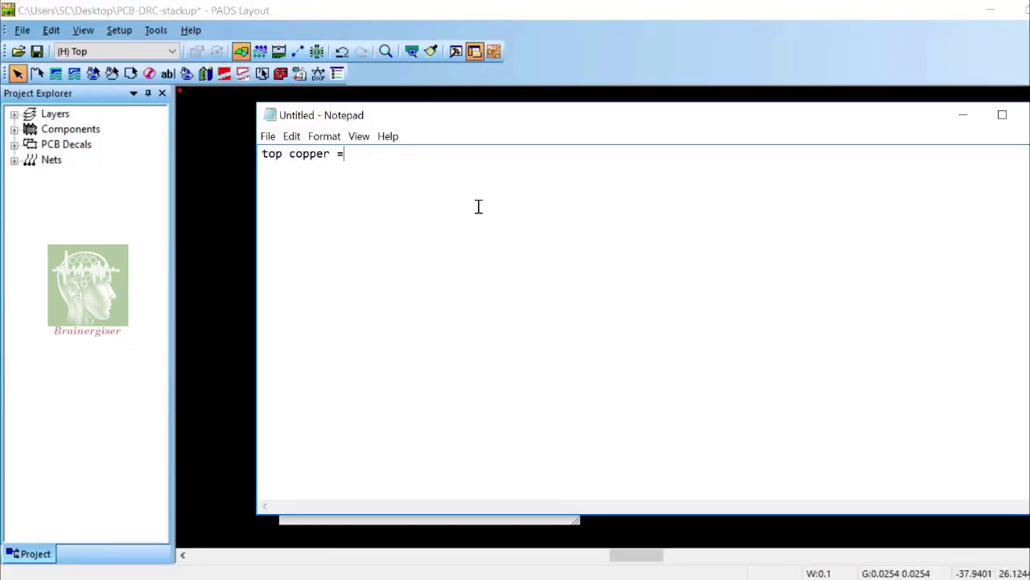
pyautogui.write('1oz')
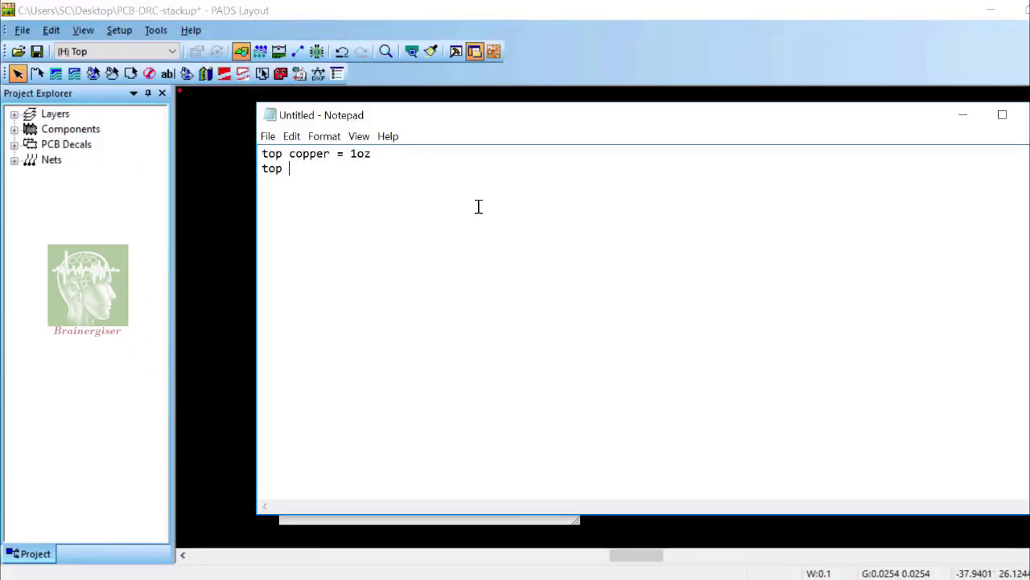
pyautogui.write('sub = 0.5mm')
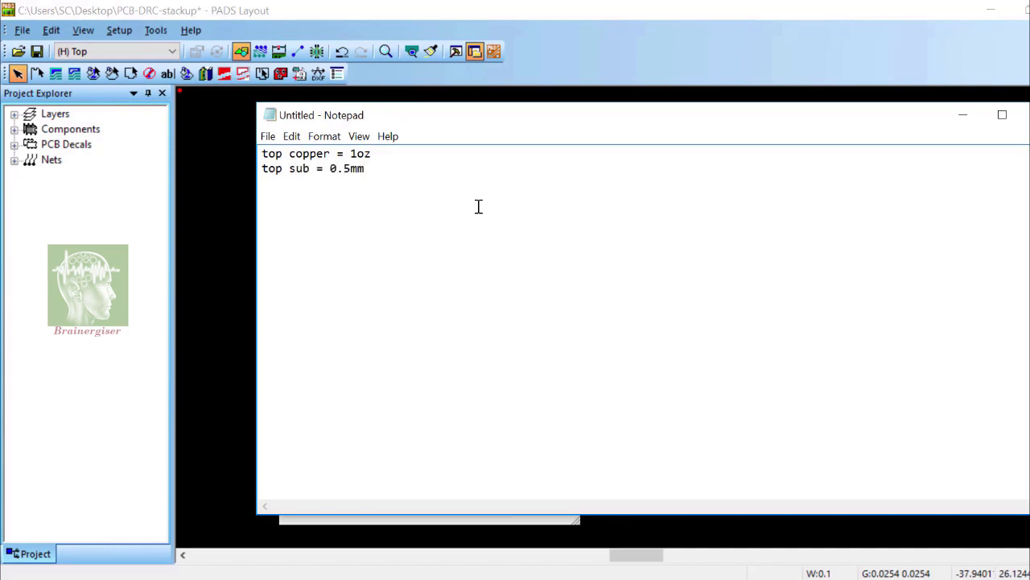
pyautogui.write('inner layer copper = 0.5 oz')
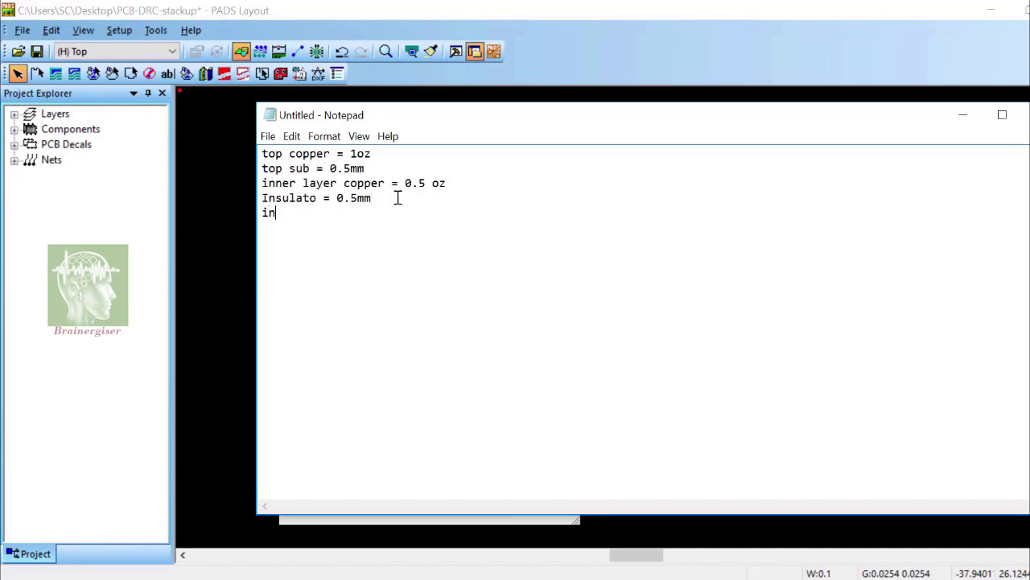
pyautogui.write('ner layer copper =')
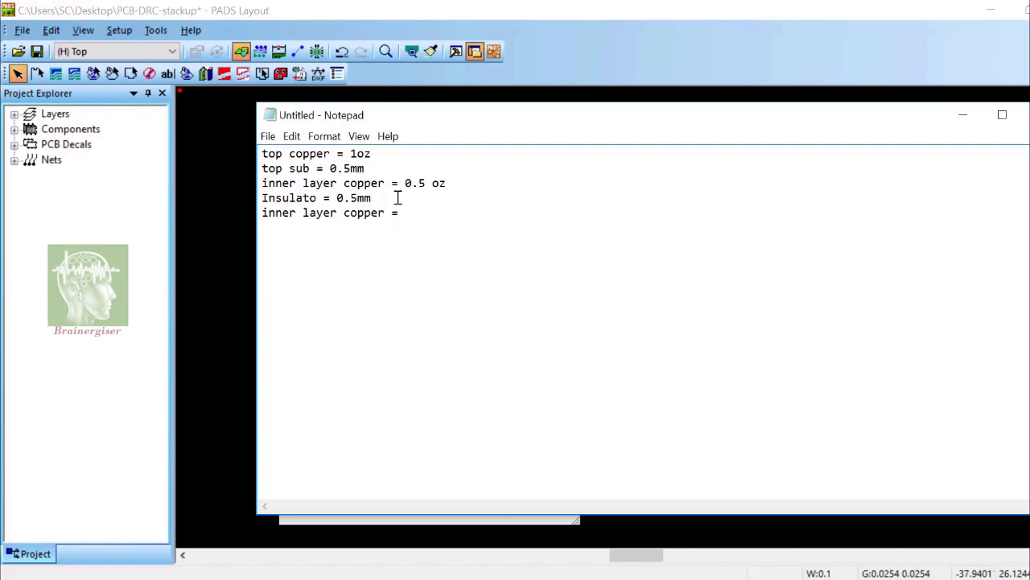
# Note inner copper 0.5oz, bottom substrate 0.5mm and bottom copper 1 oz
pyautogui.write('0.5oz')
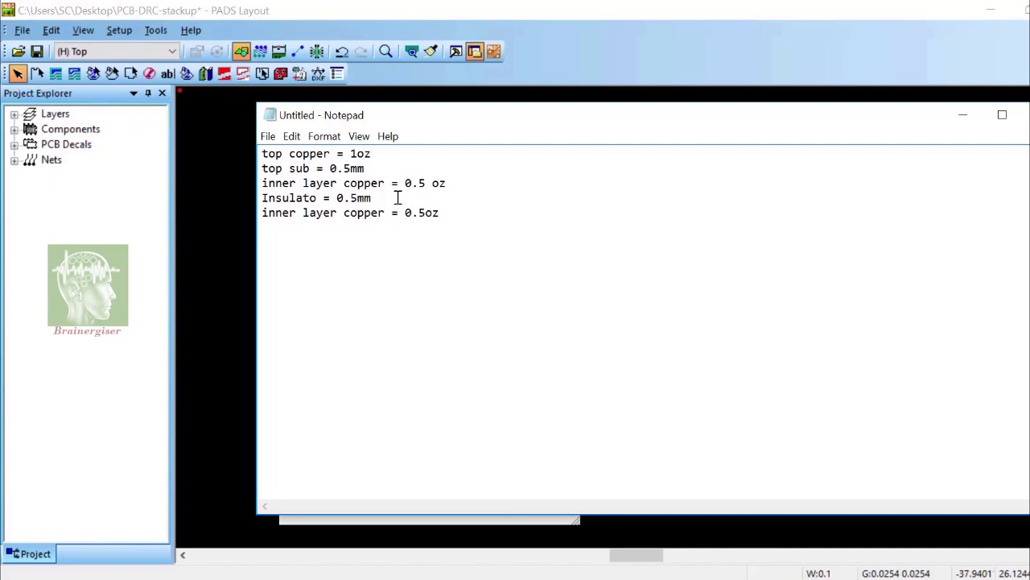
pyautogui.write('bot sustrate = 0')
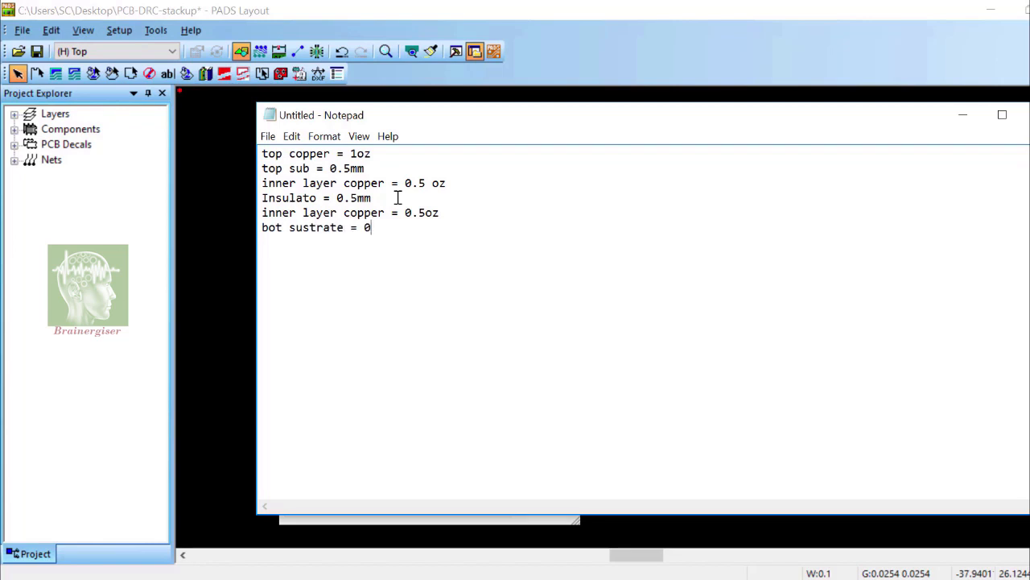
pyautogui.write('.5mm')
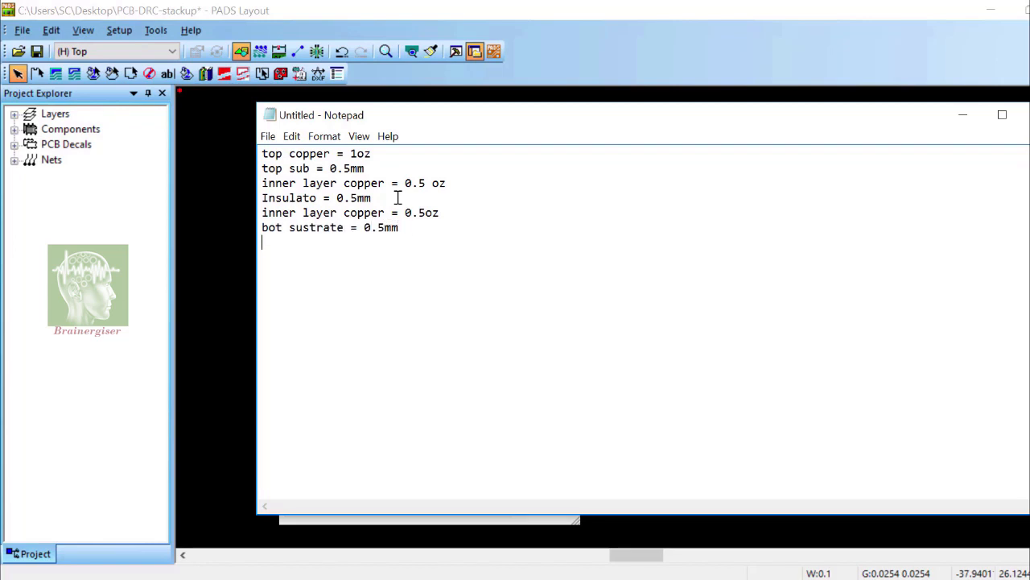
pyautogui.write('bot copper = 1 oz')
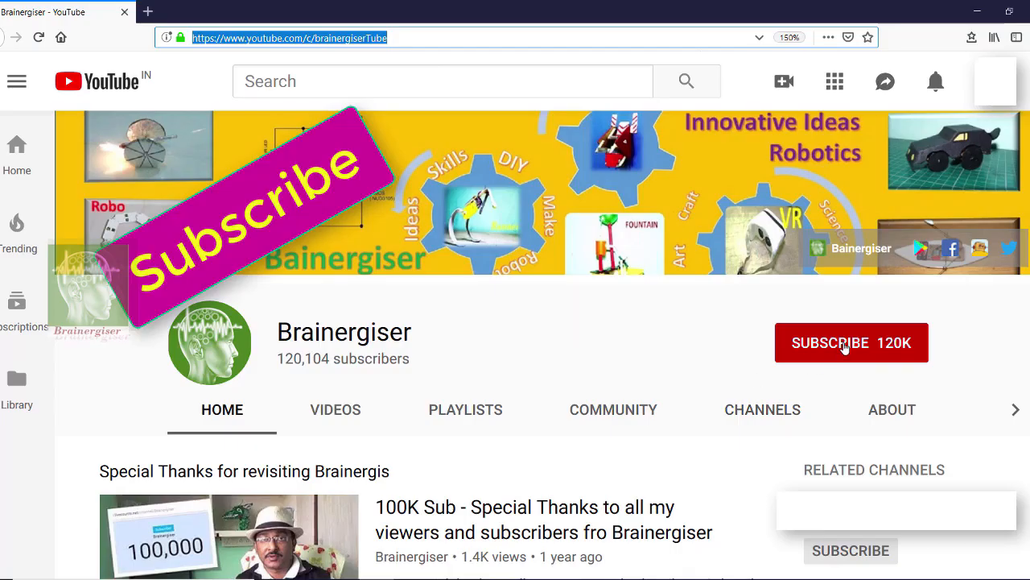
# Subscribe to the Brainergiser channel with notifications for all new videos
pyautogui.click(851, 341)
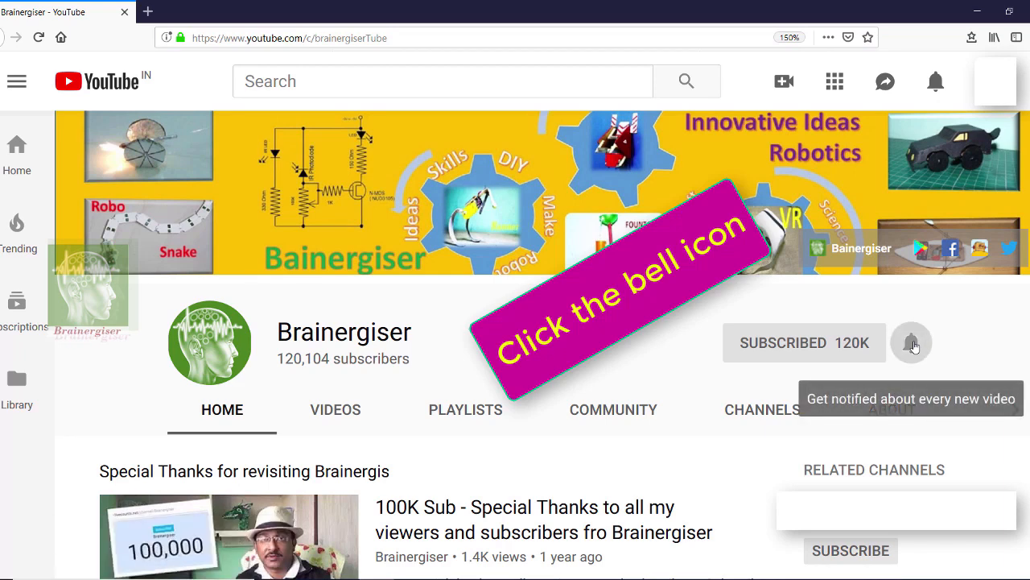
pyautogui.click(911, 343)
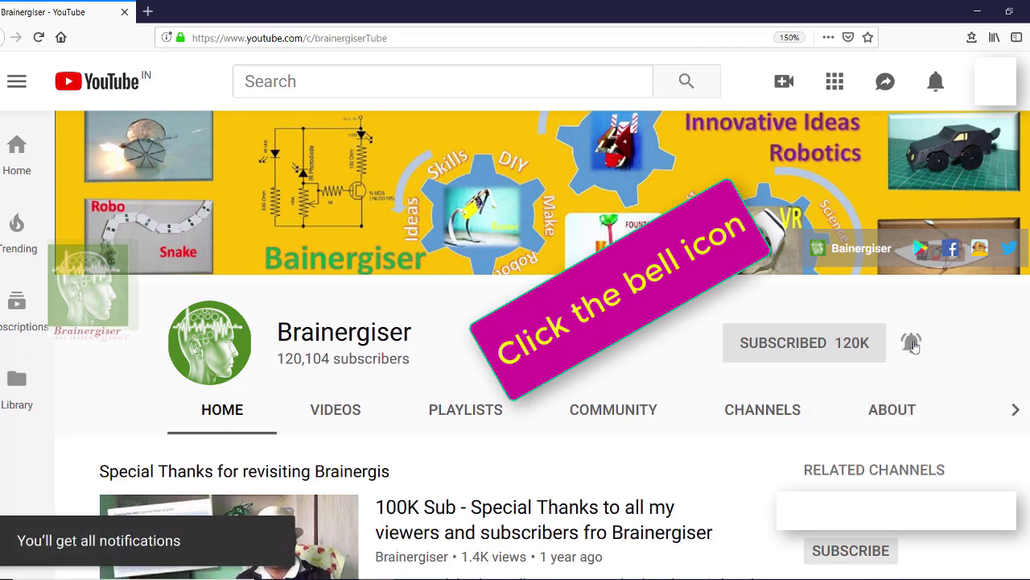